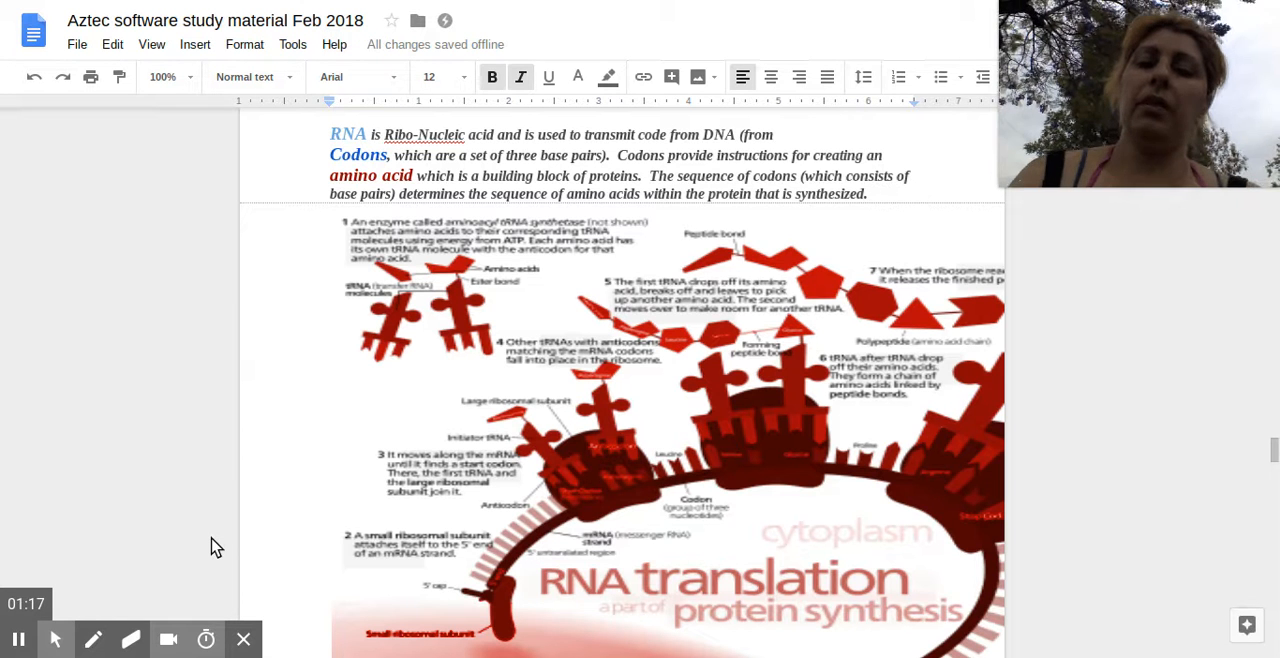
mouse_move(542, 408)
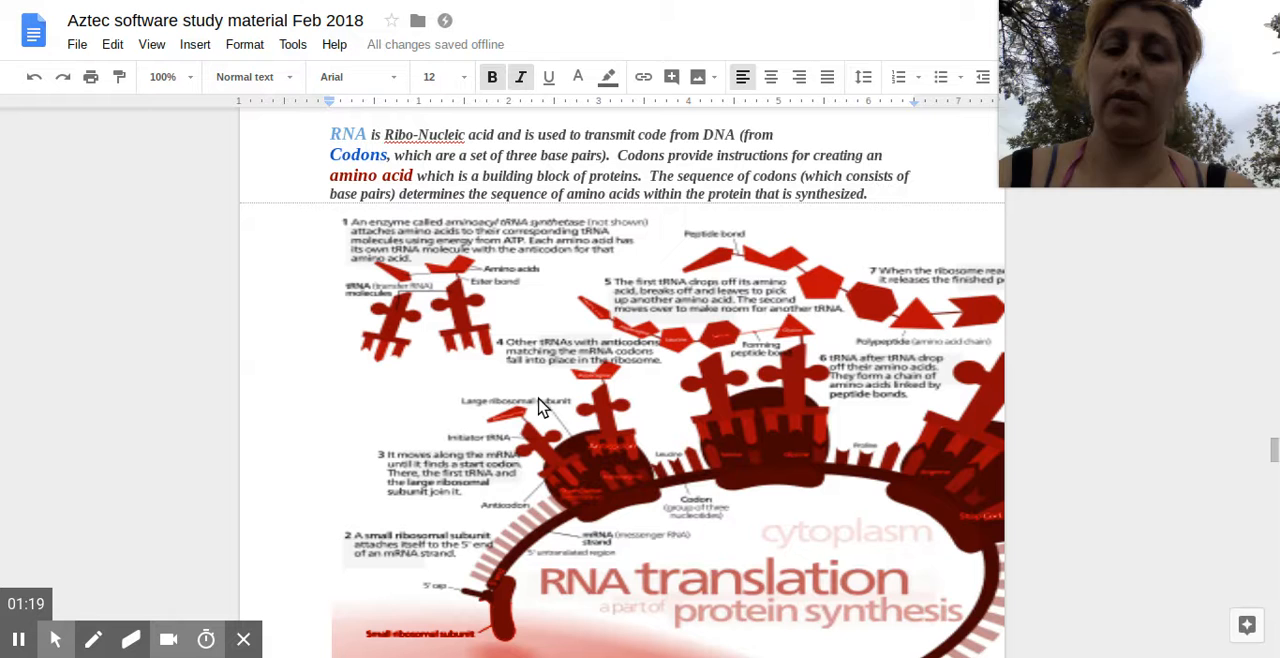
mouse_move(448, 512)
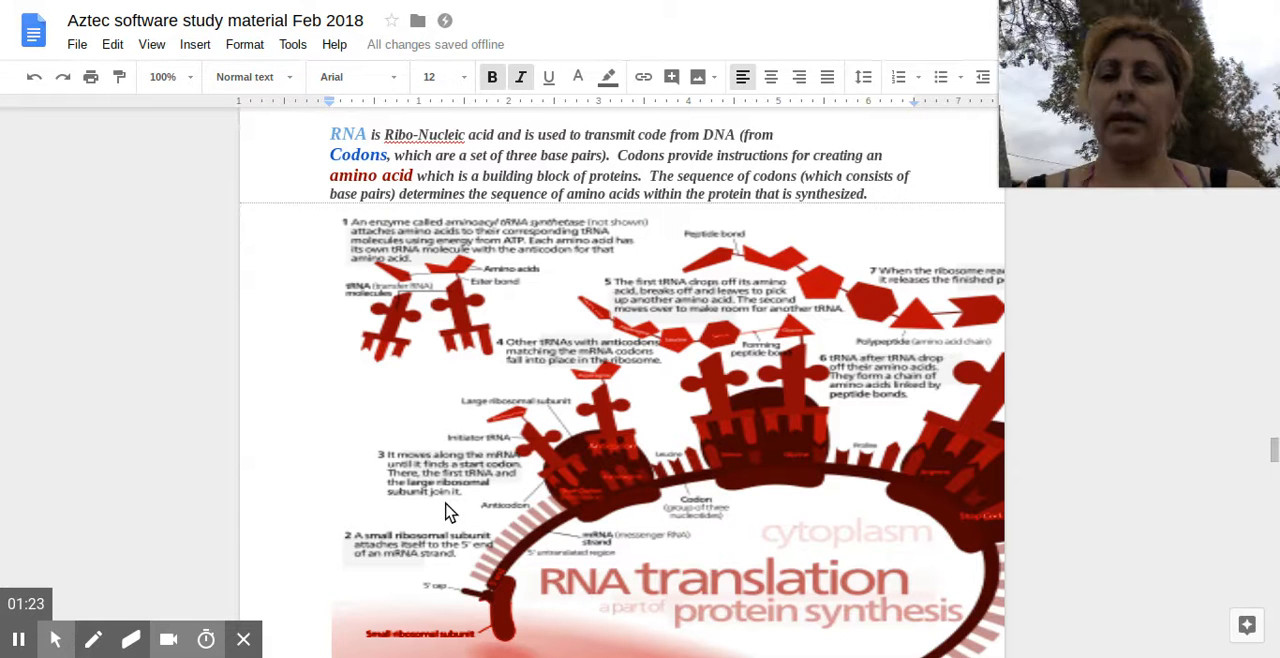
mouse_move(310, 598)
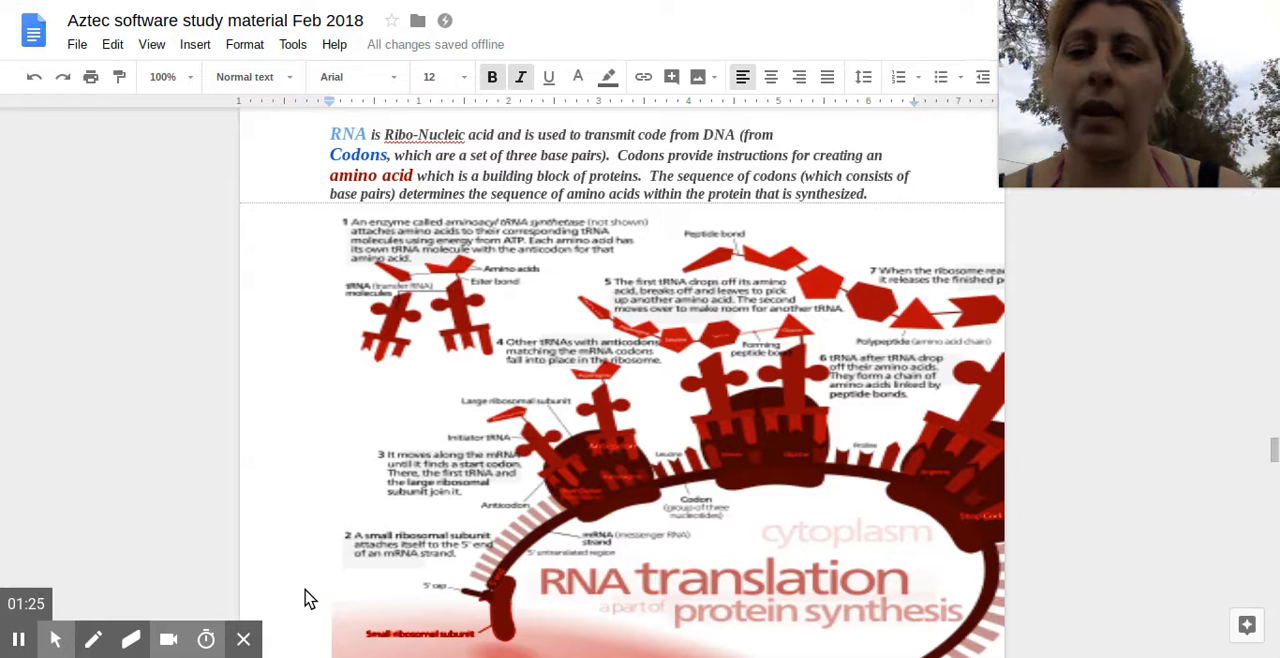
mouse_move(490, 326)
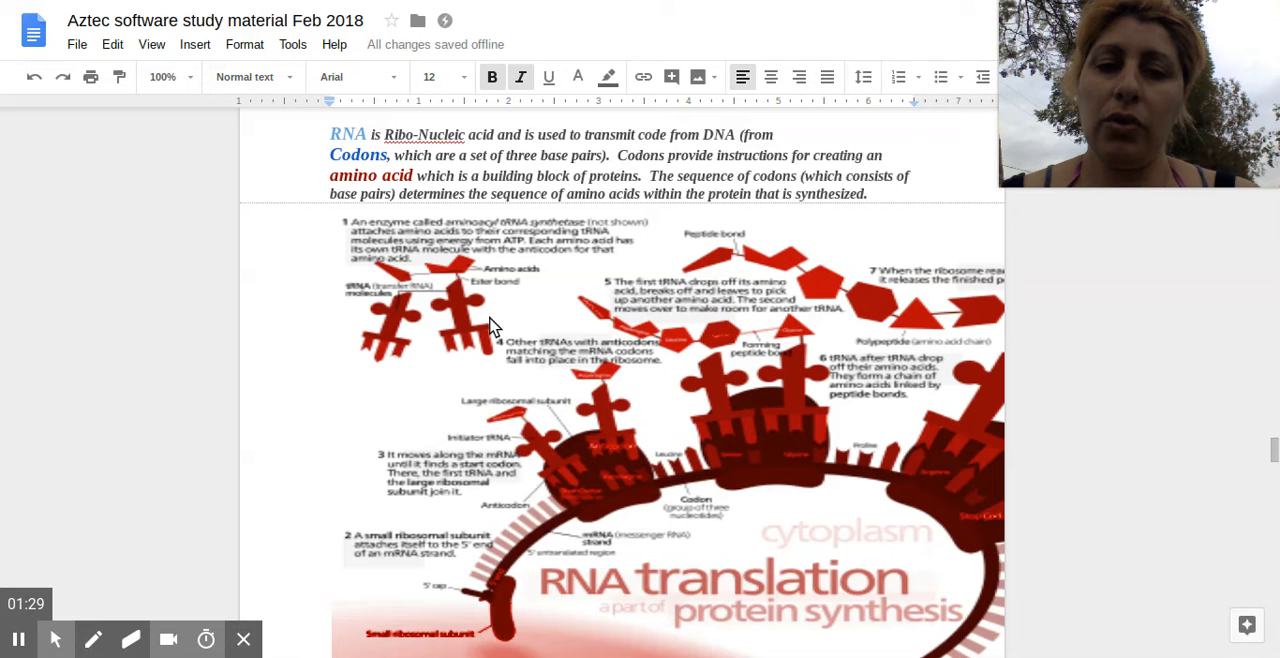
mouse_move(364, 432)
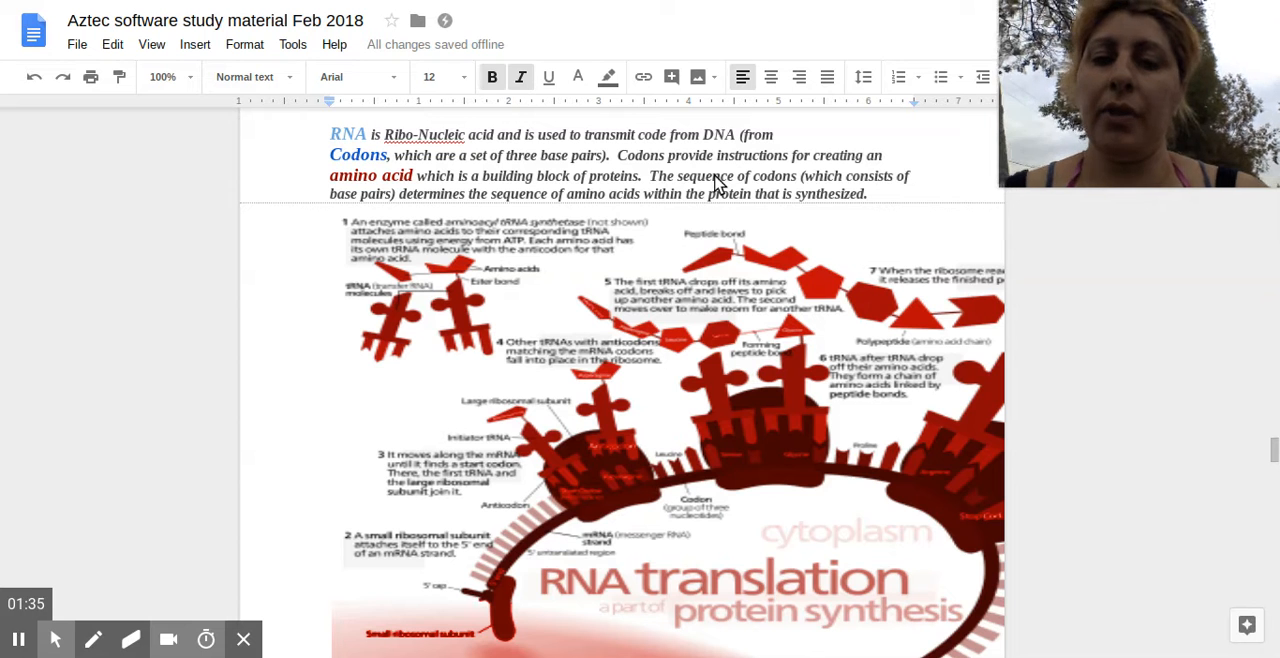
mouse_move(642, 366)
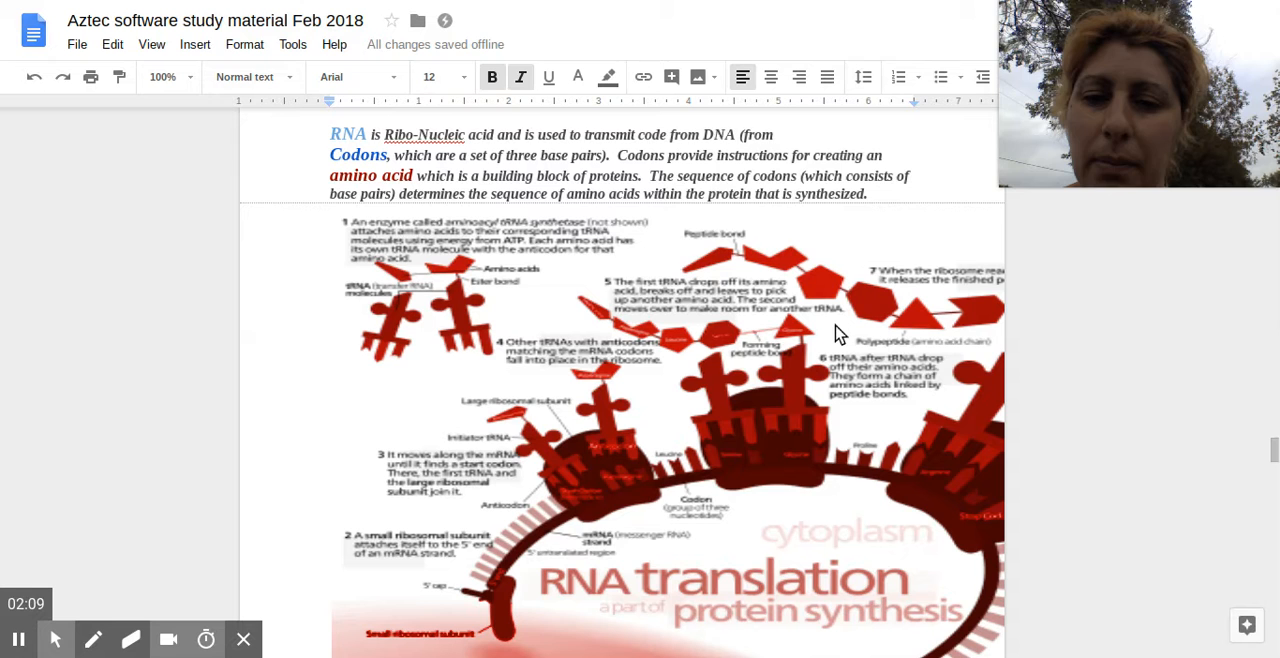
scroll(down, 3)
text( chain)
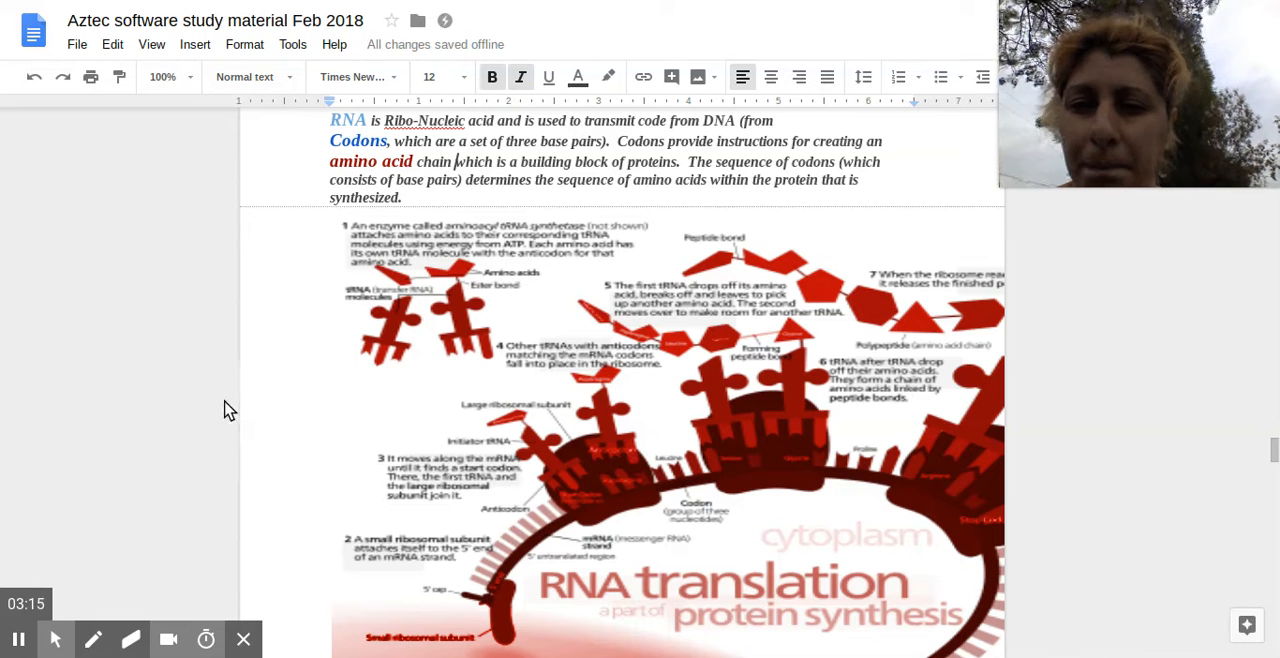
mouse_move(488, 276)
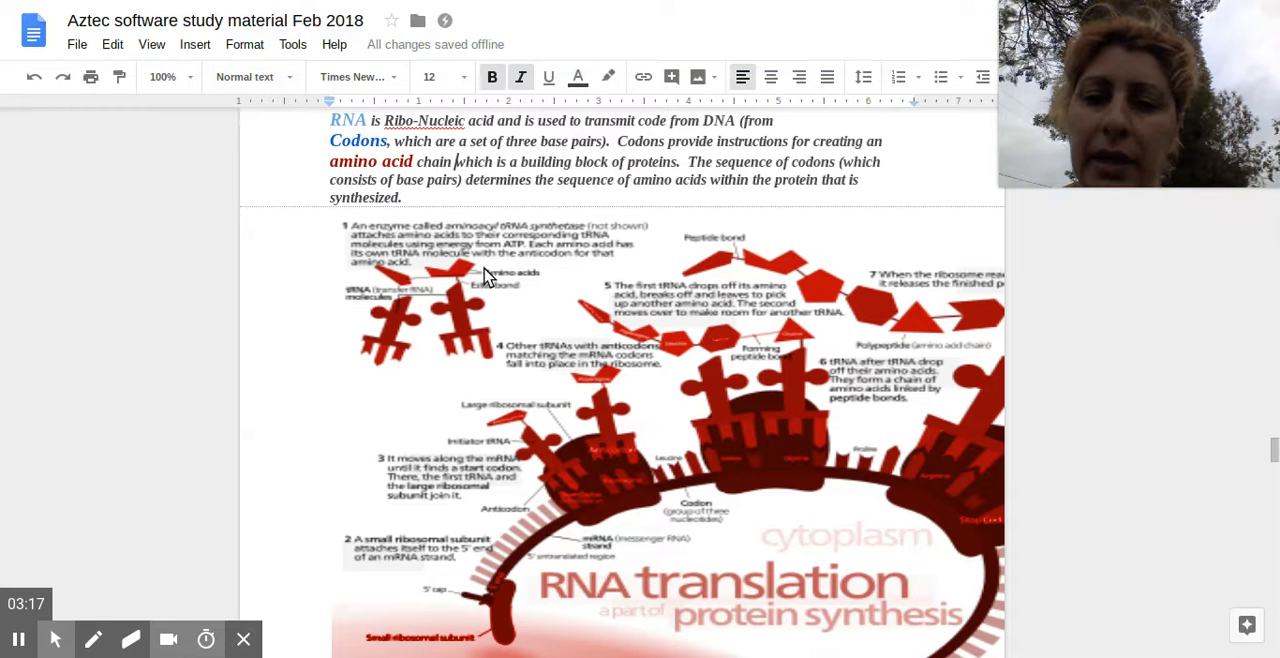
scroll(down, 3)
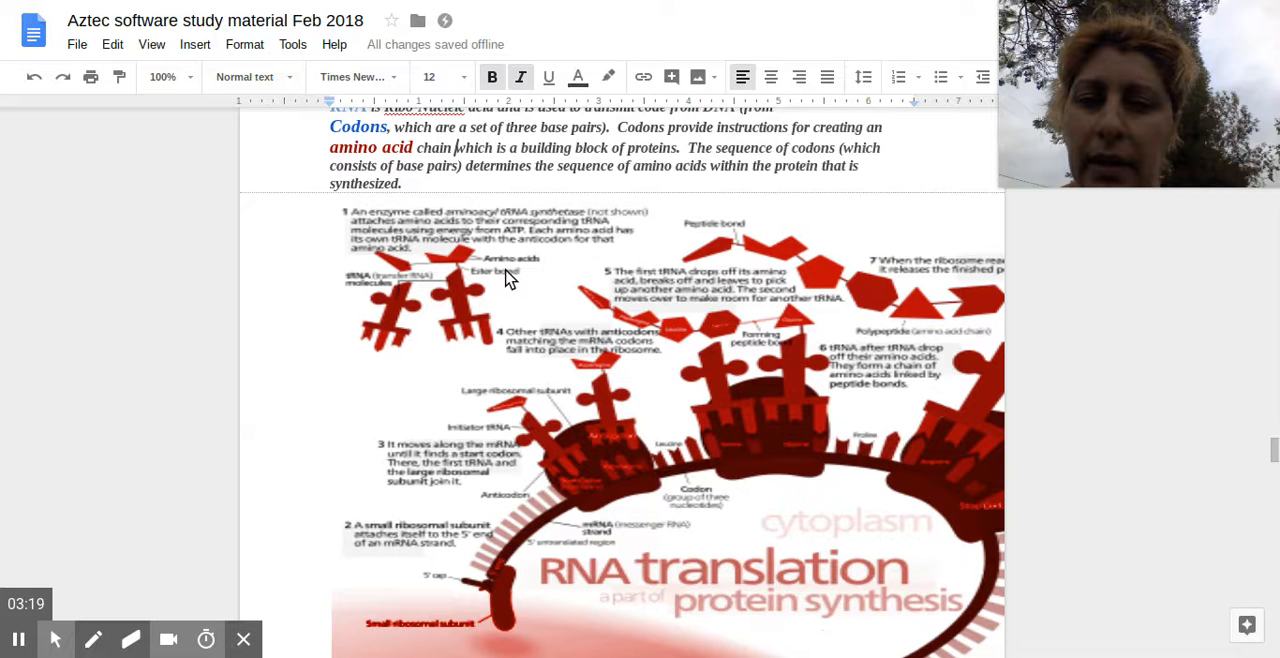
scroll(down, 3)
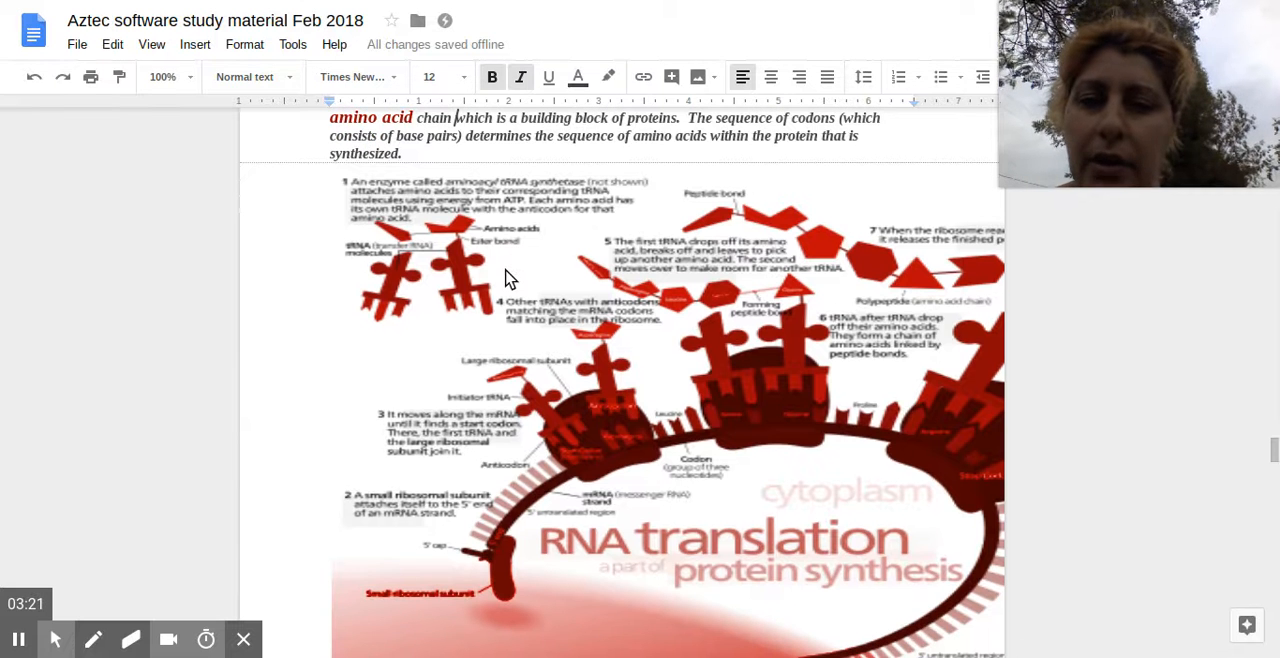
scroll(down, 3)
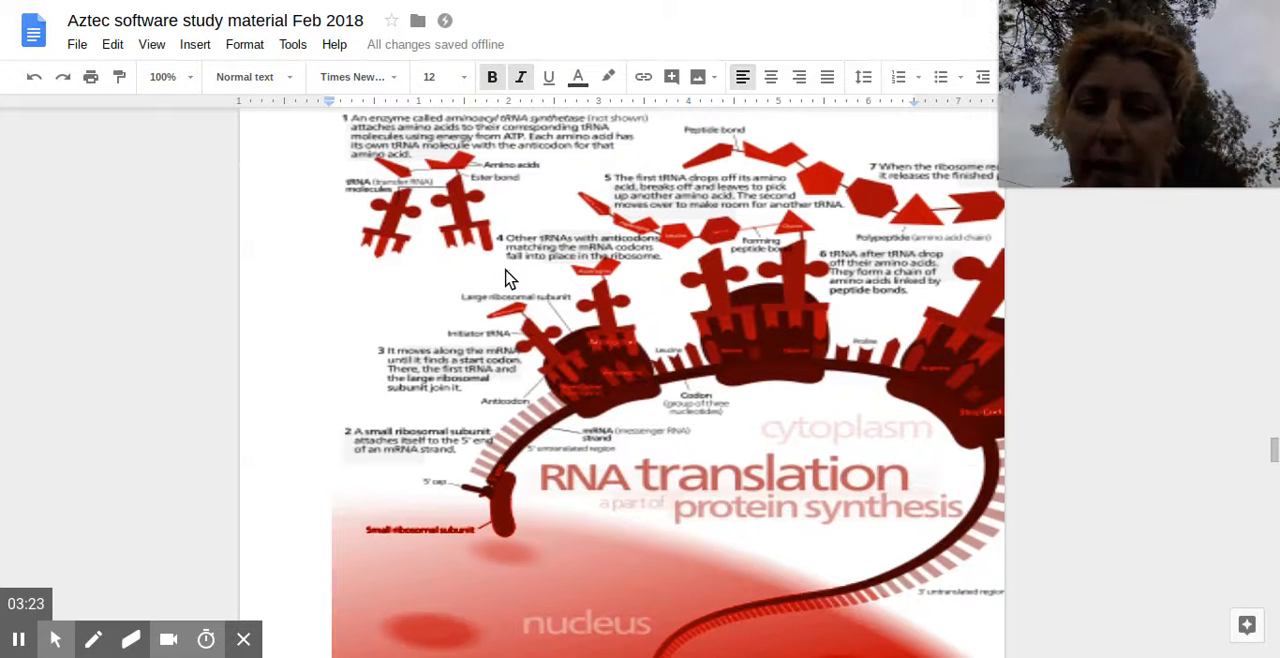
mouse_move(478, 198)
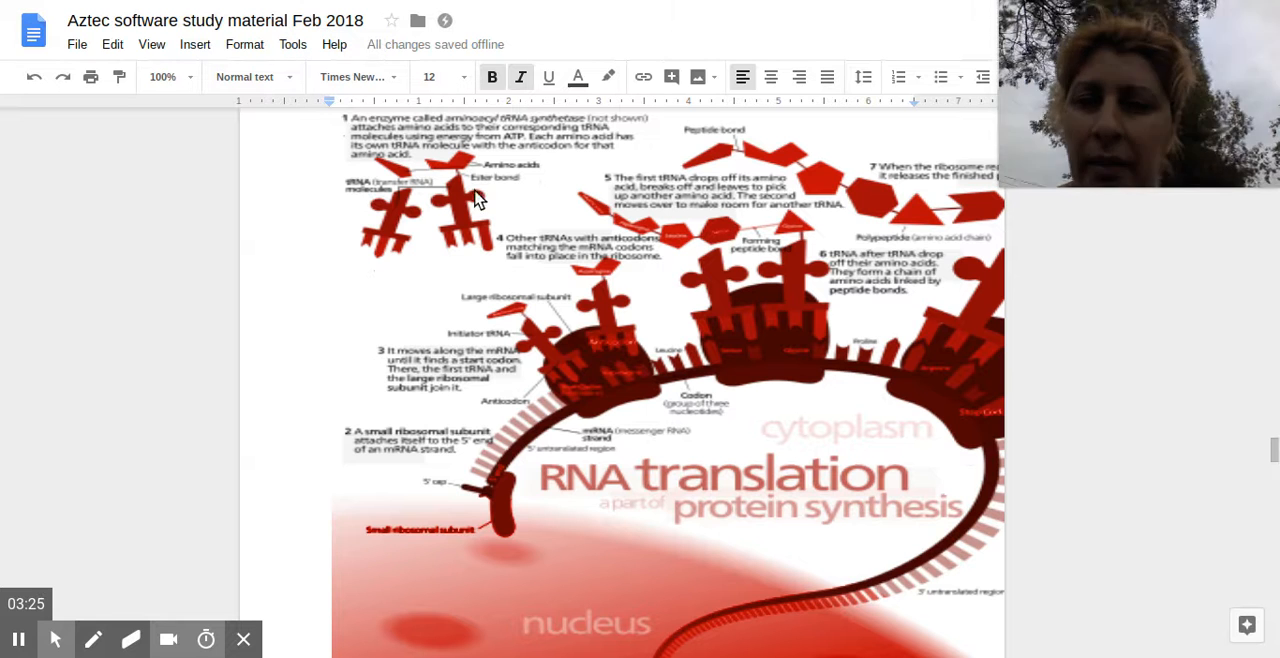
mouse_move(492, 186)
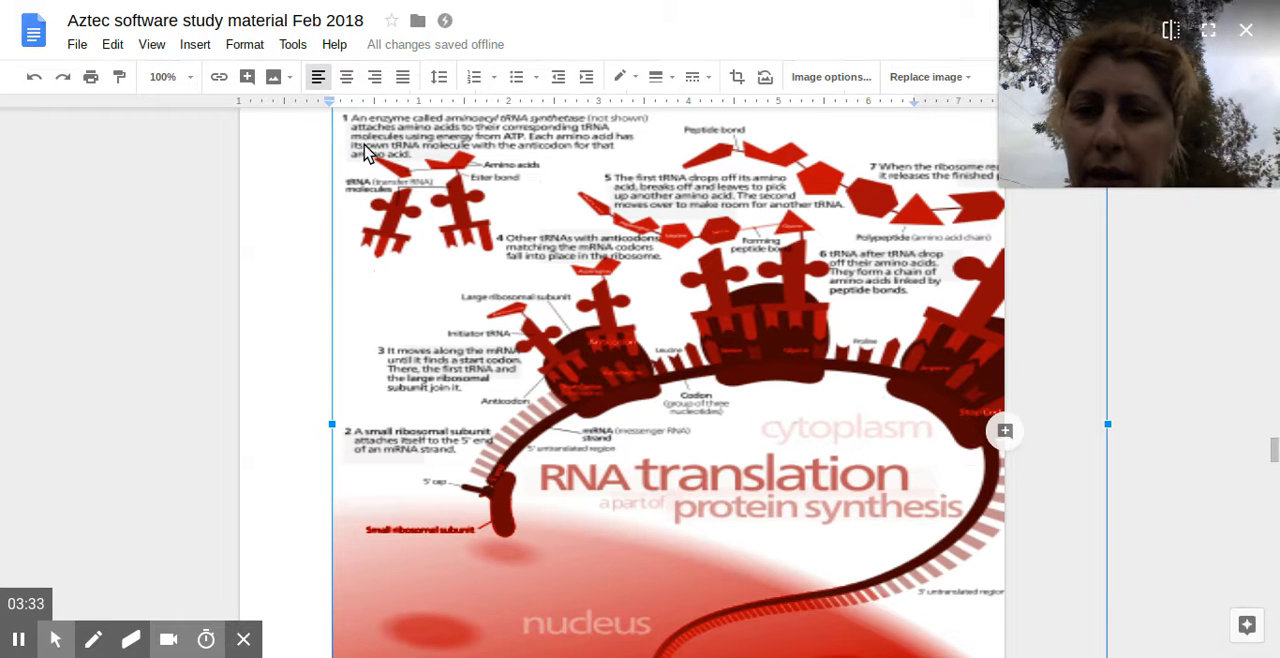
mouse_move(490, 136)
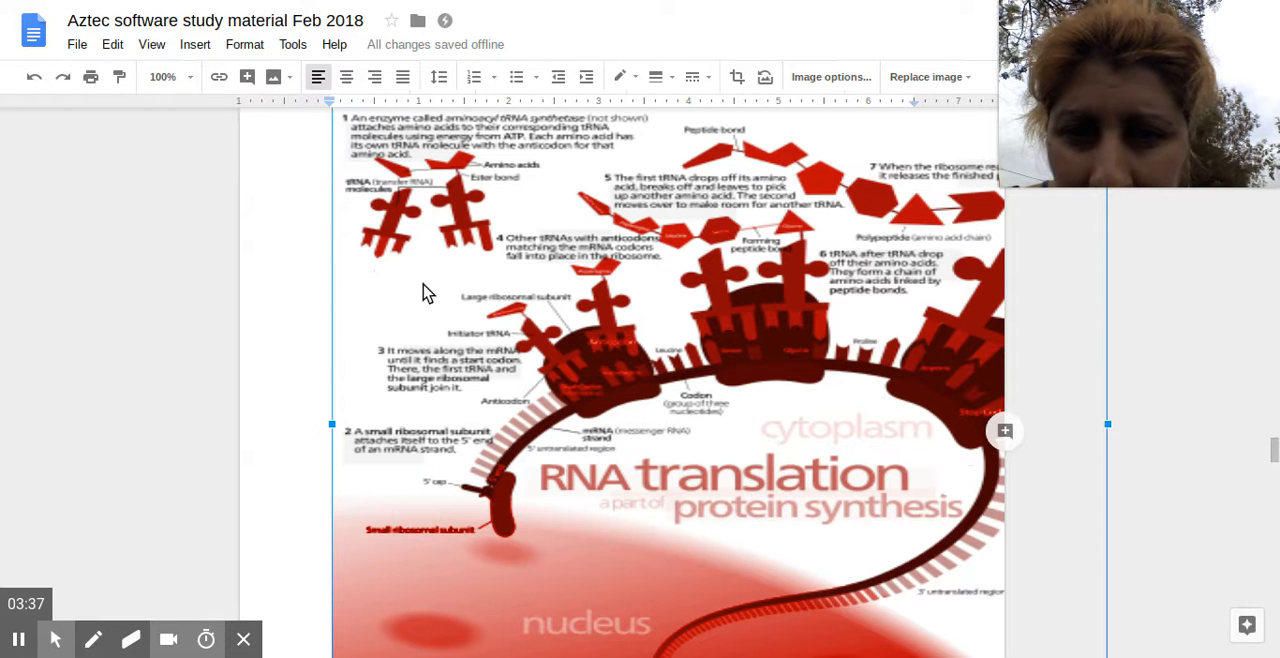
mouse_move(148, 564)
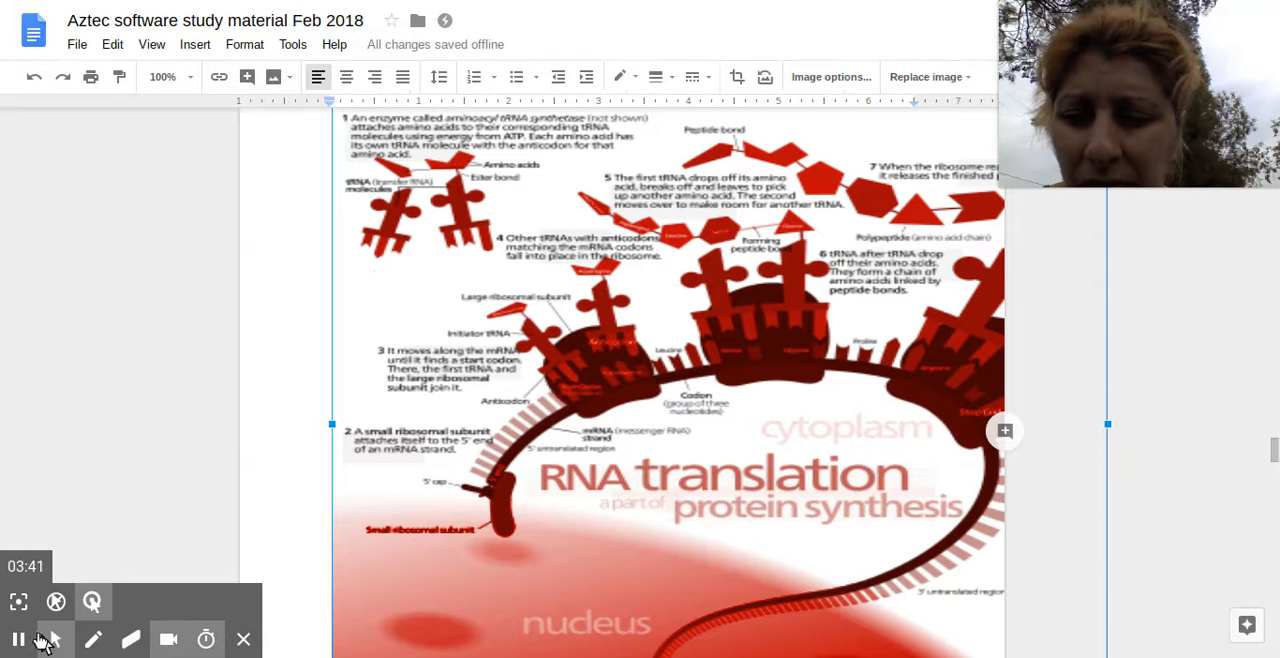
mouse_move(16, 636)
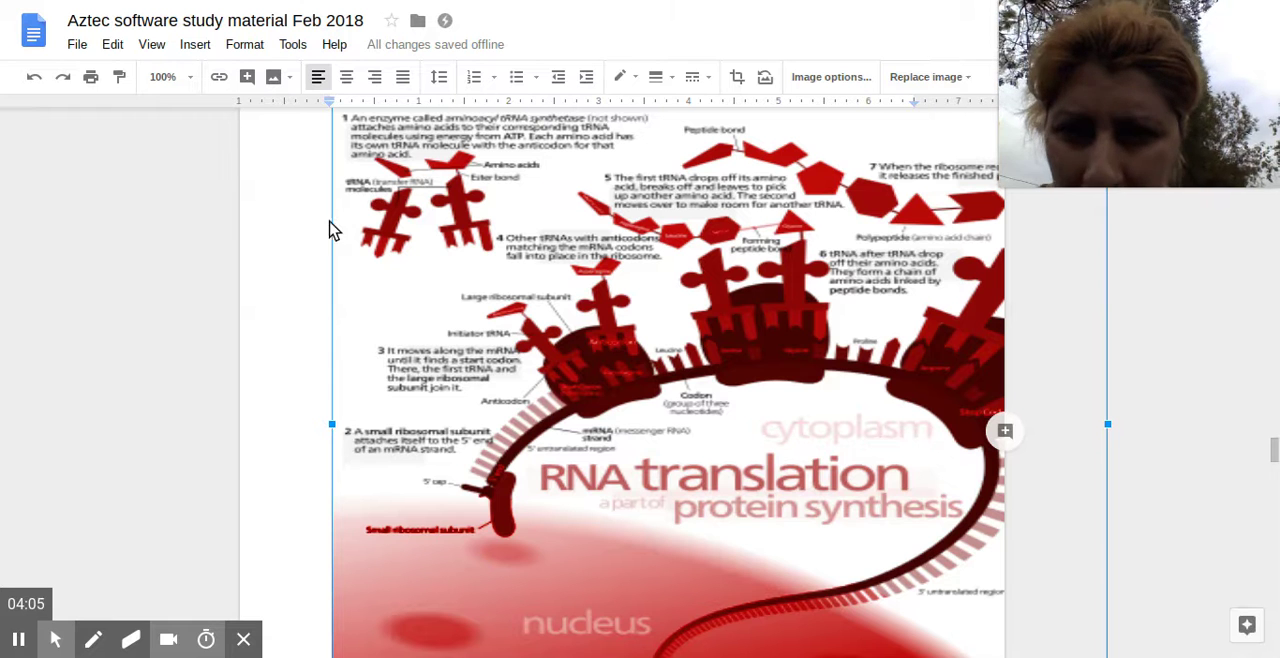
mouse_move(264, 396)
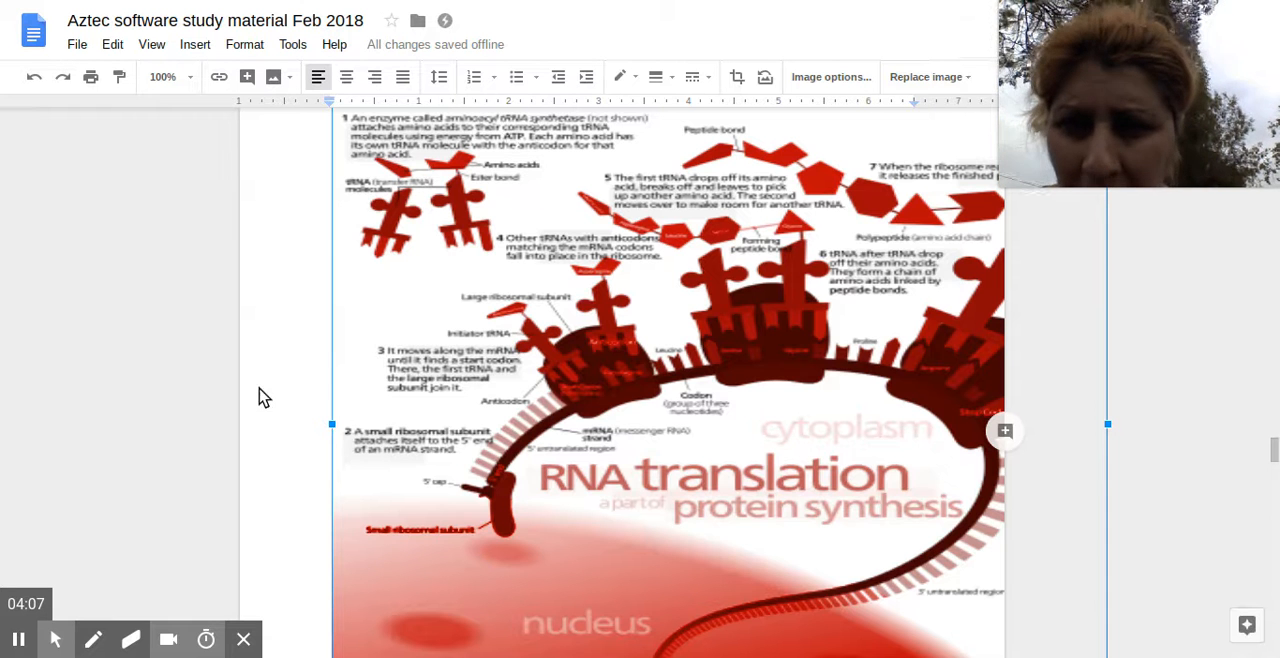
mouse_move(194, 488)
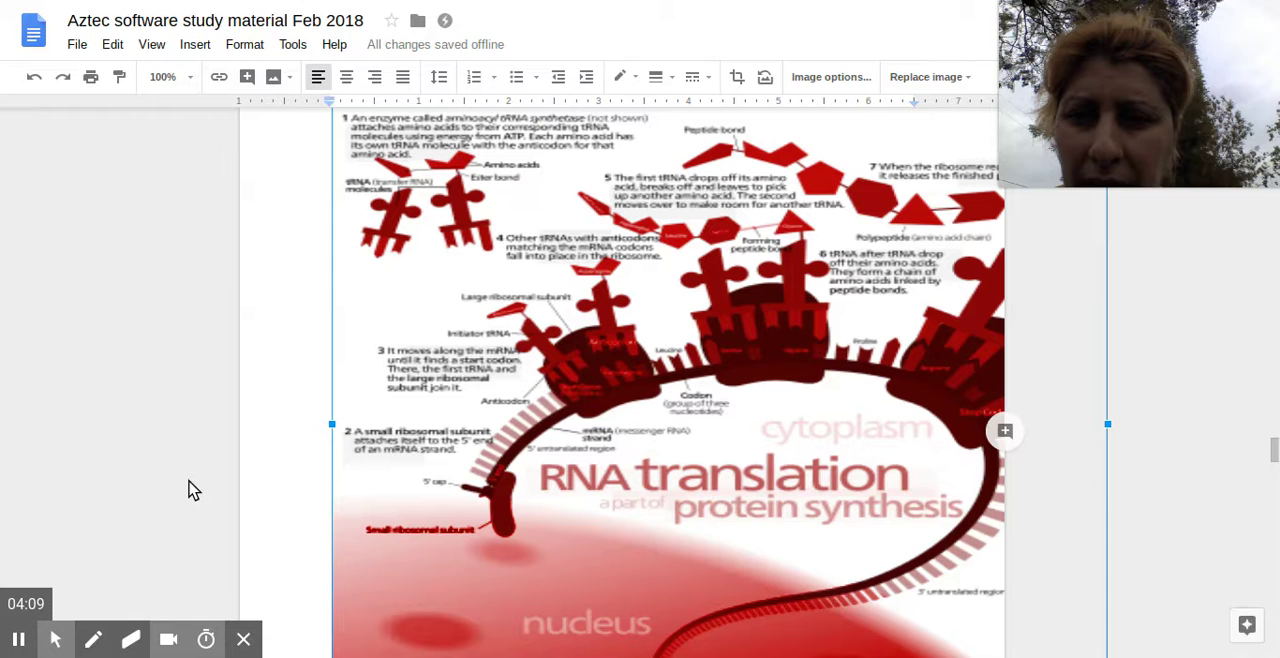
mouse_move(352, 206)
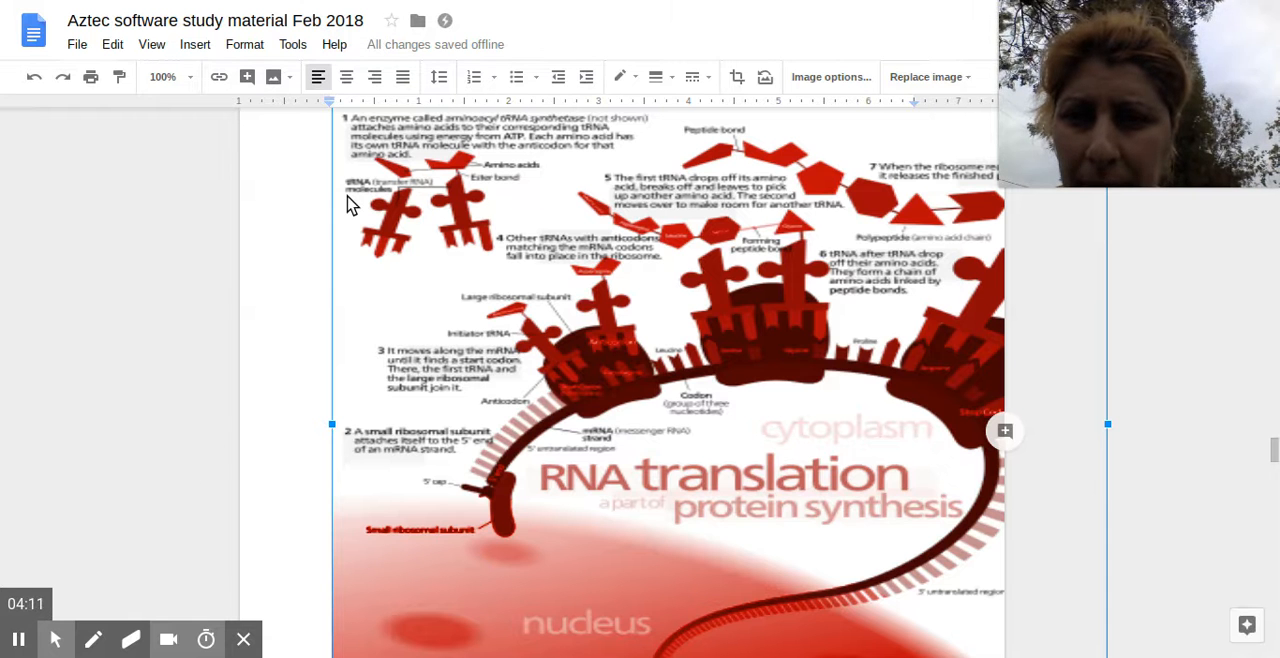
mouse_move(476, 152)
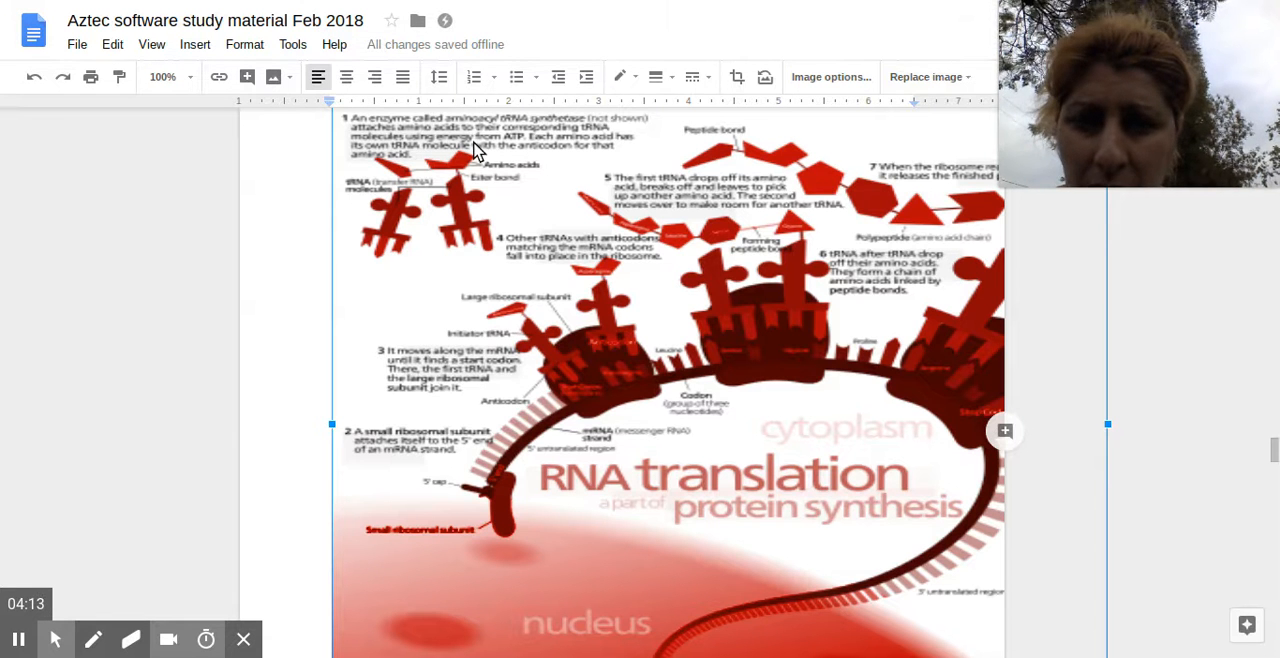
mouse_move(420, 162)
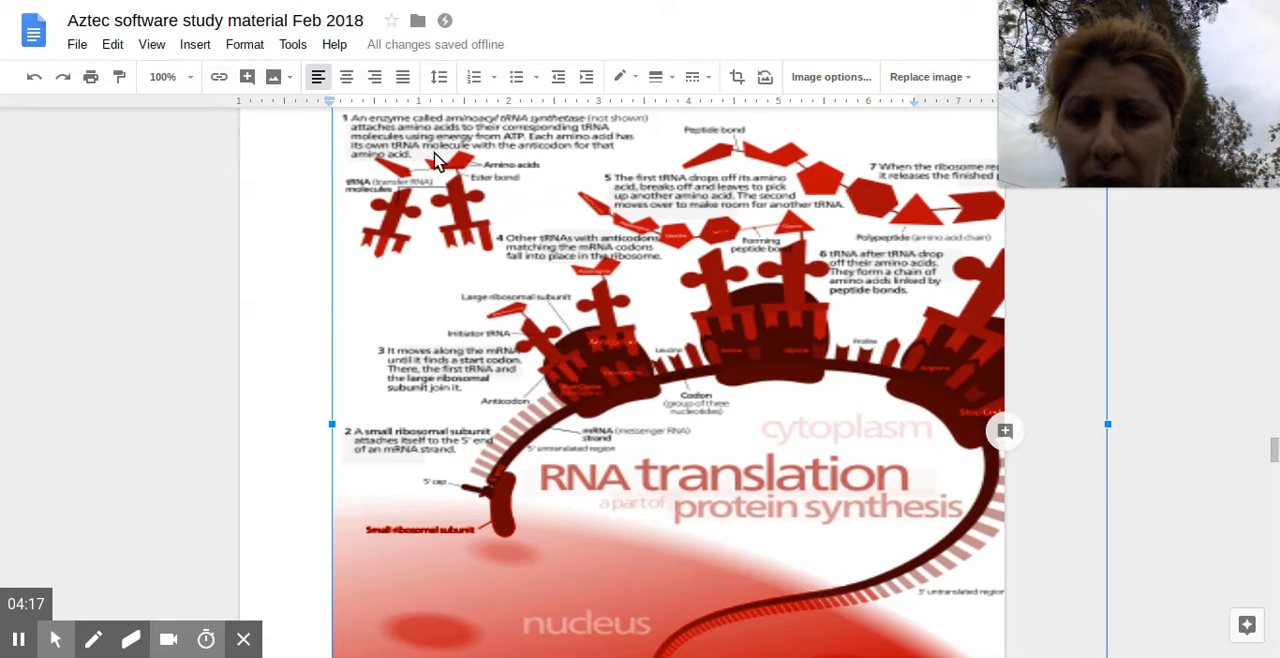
mouse_move(502, 194)
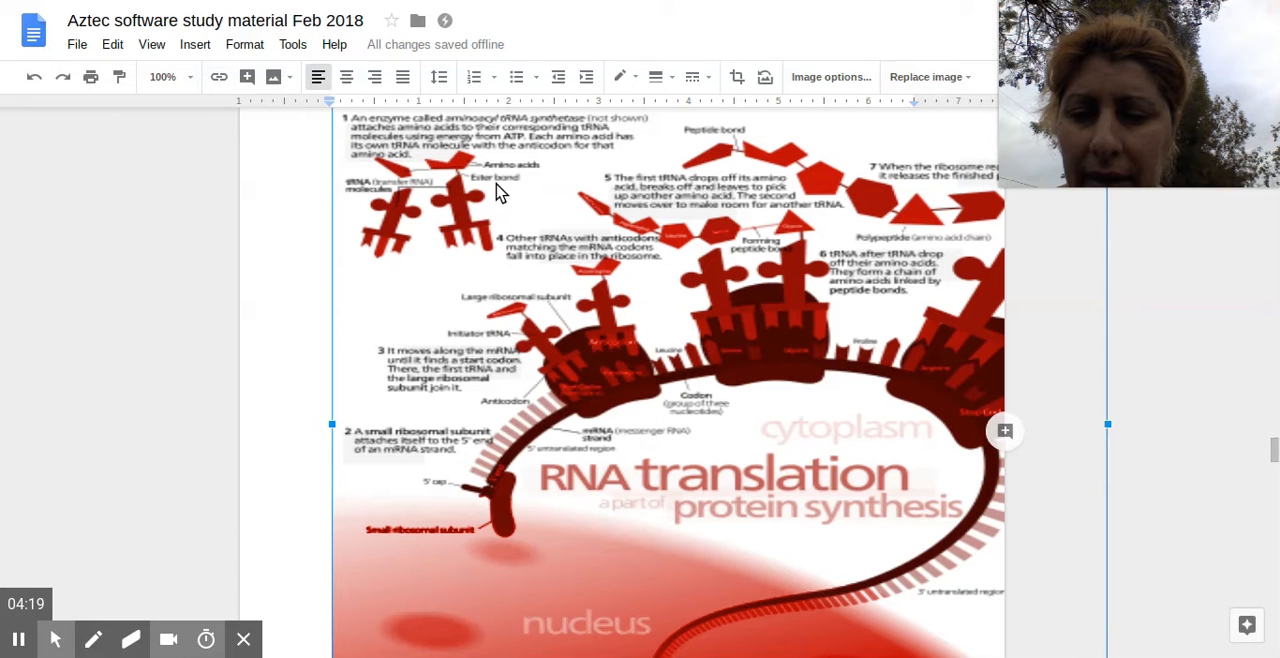
mouse_move(464, 264)
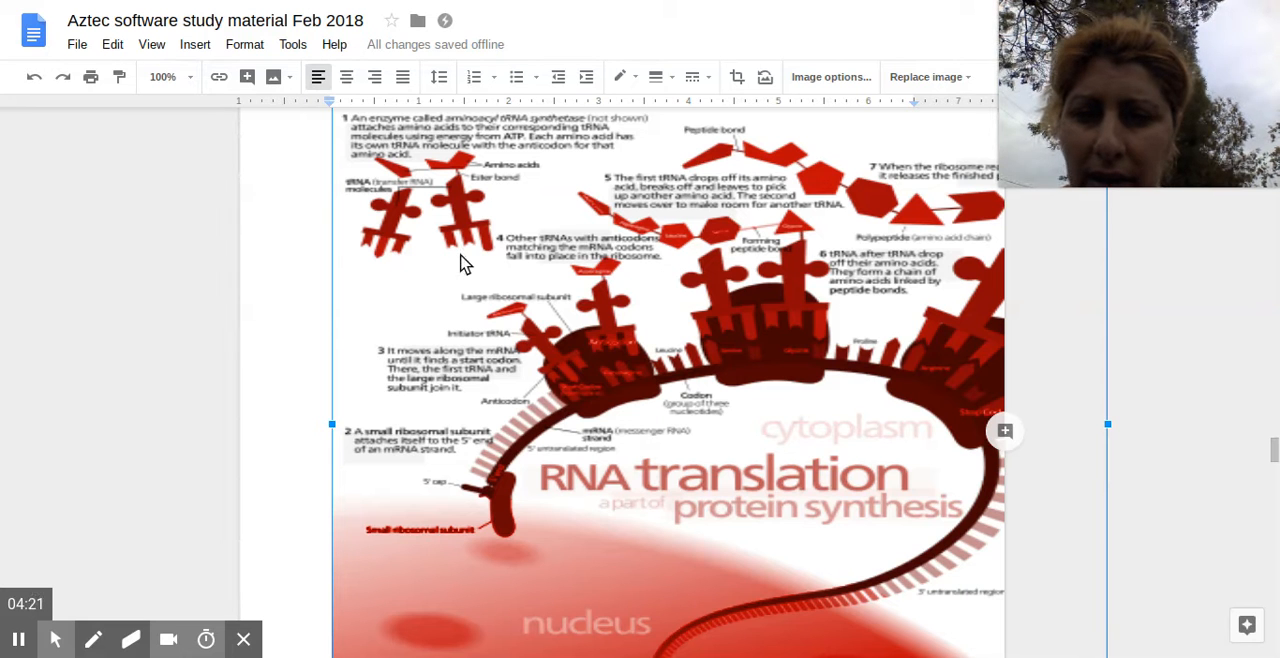
mouse_move(584, 324)
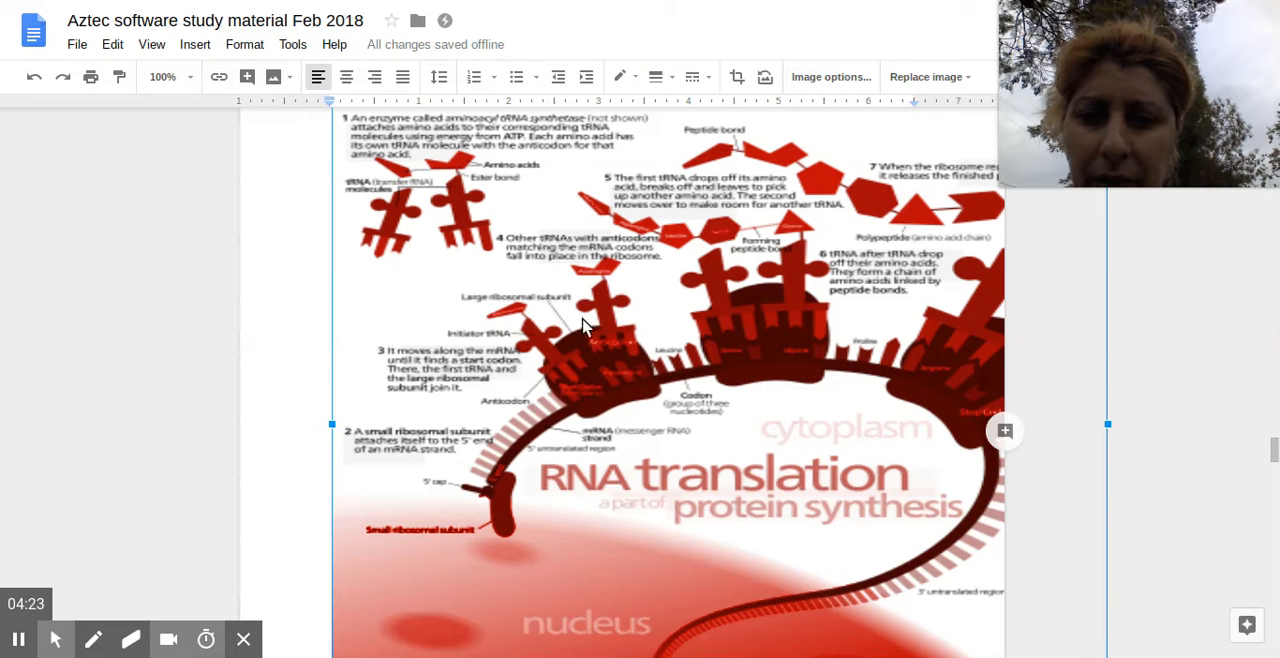
mouse_move(624, 380)
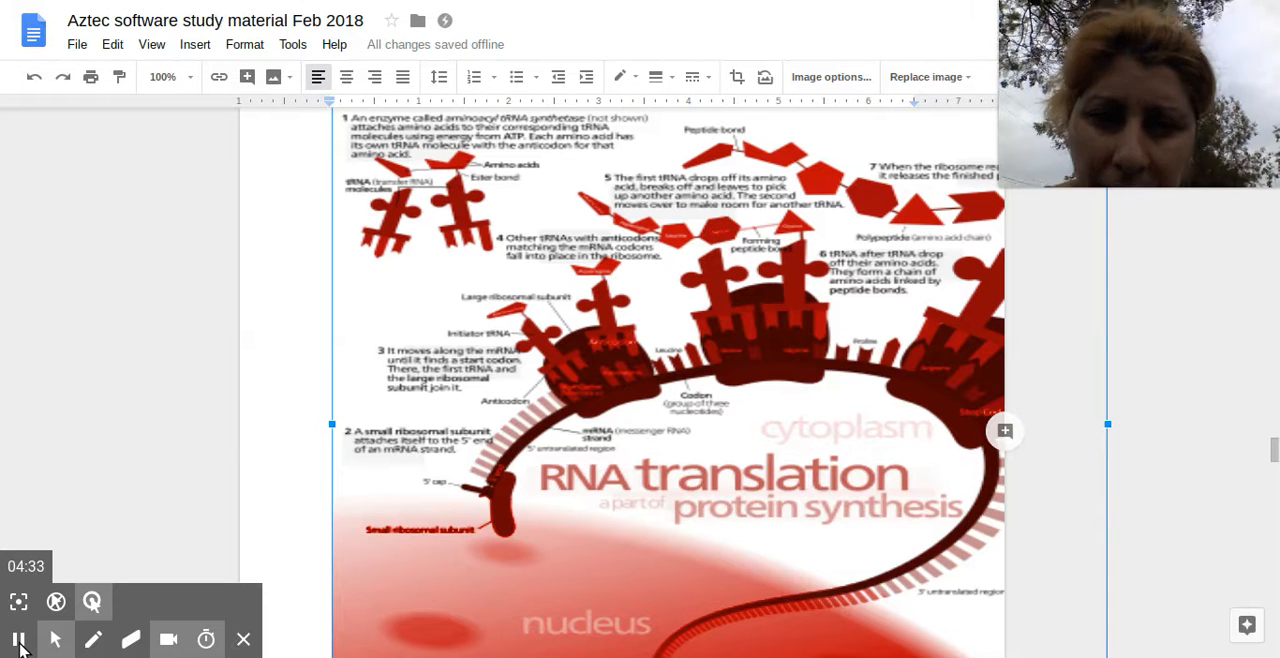
mouse_move(16, 640)
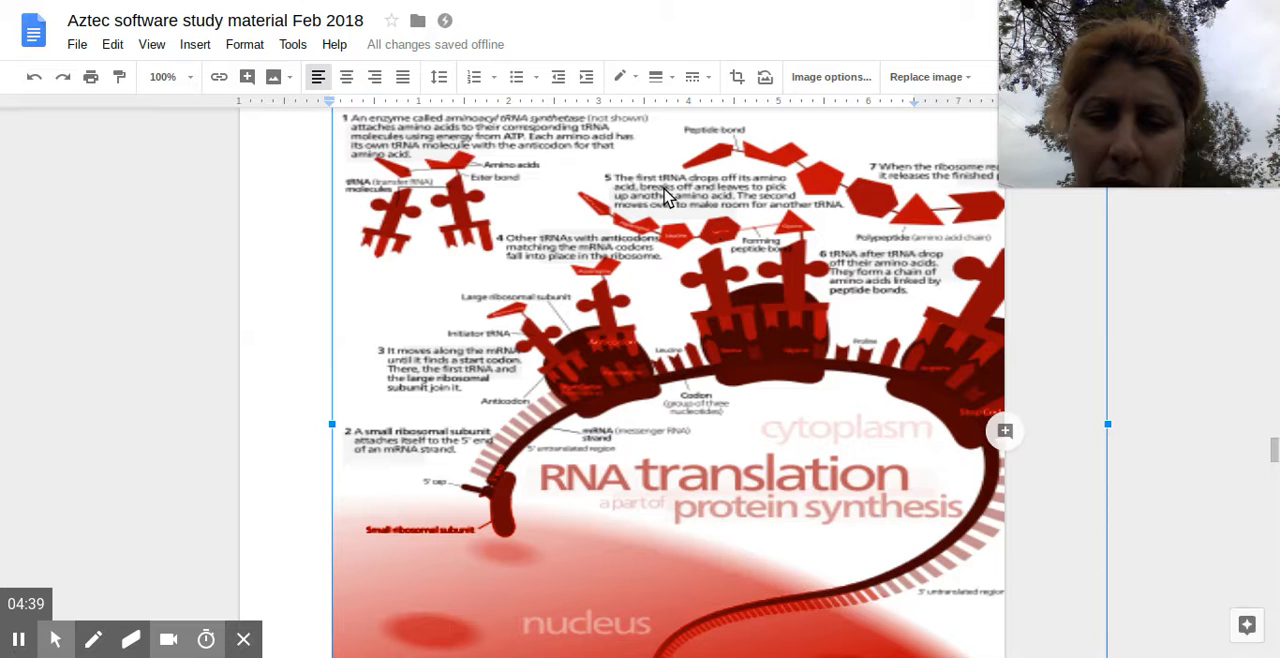
mouse_move(720, 268)
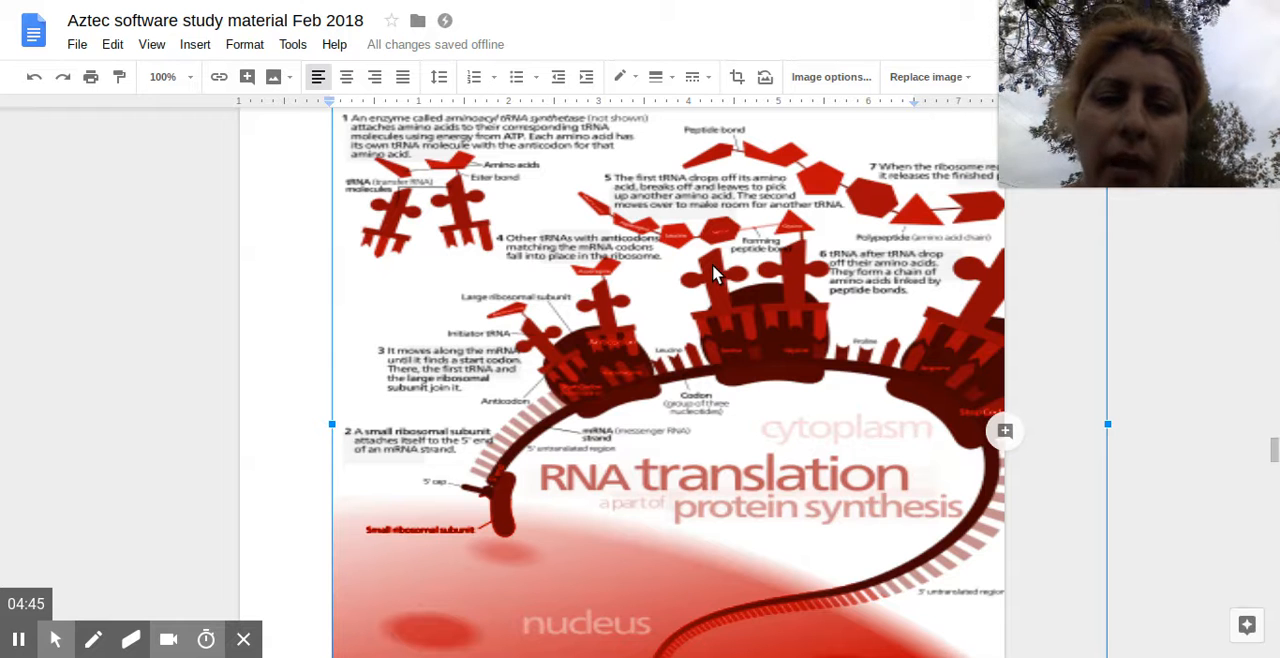
mouse_move(670, 250)
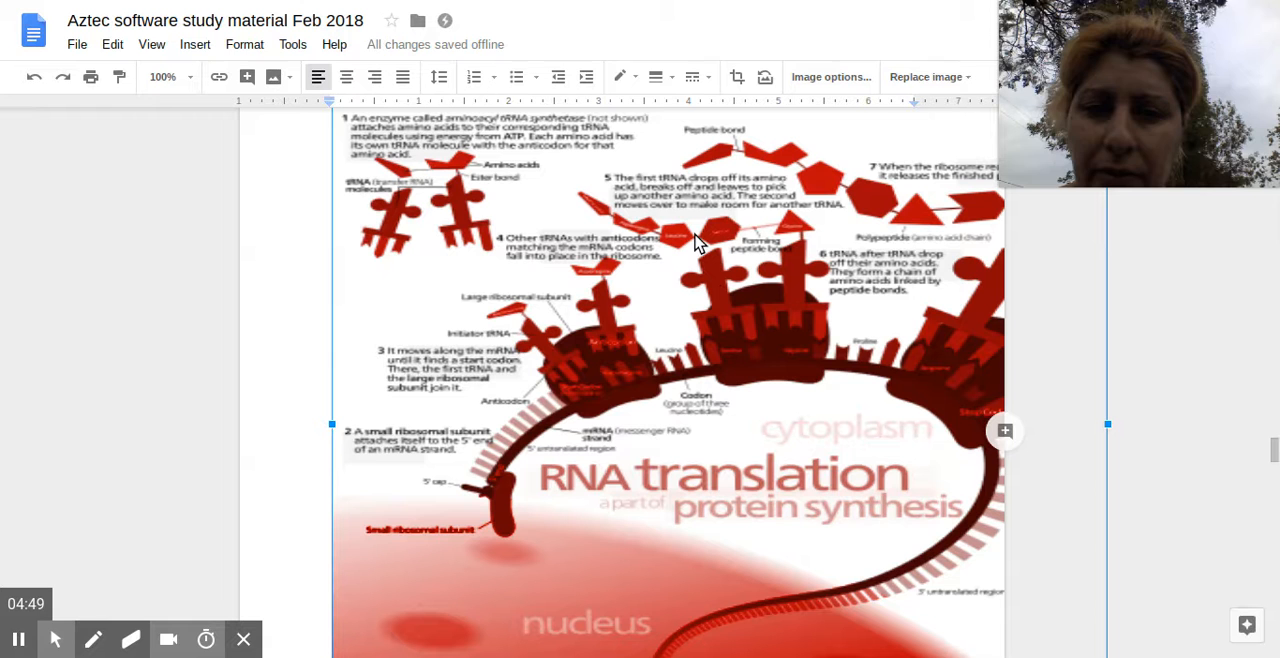
mouse_move(740, 252)
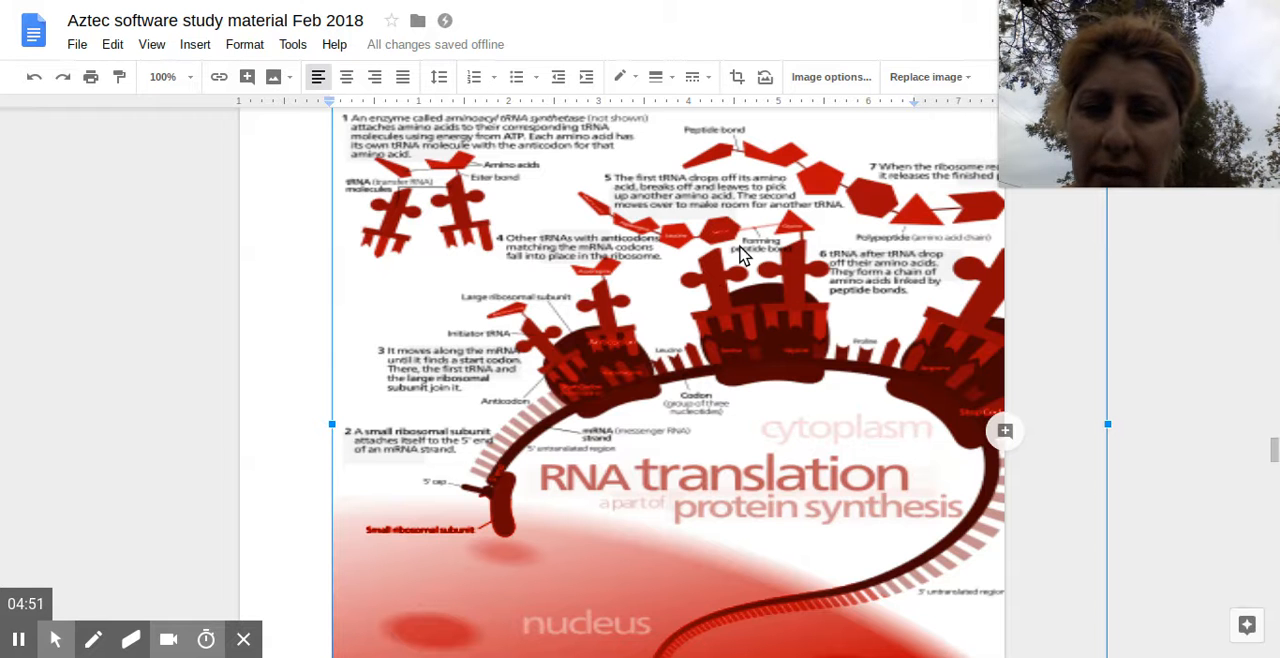
mouse_move(728, 248)
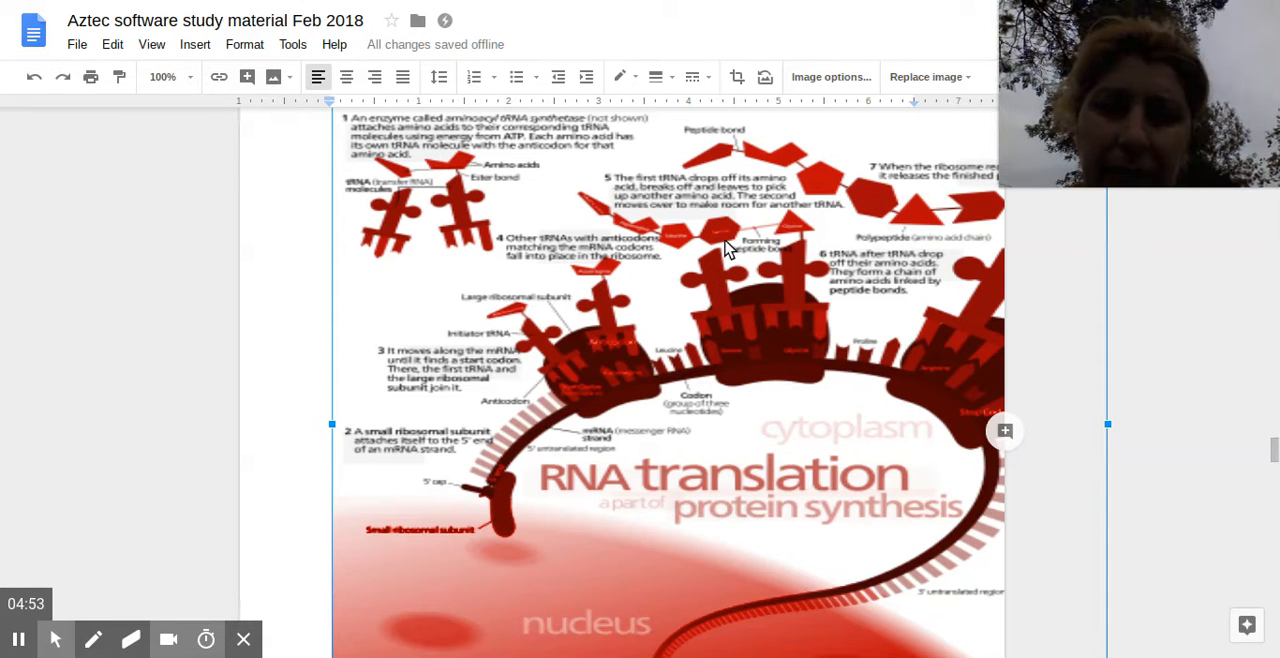
mouse_move(808, 244)
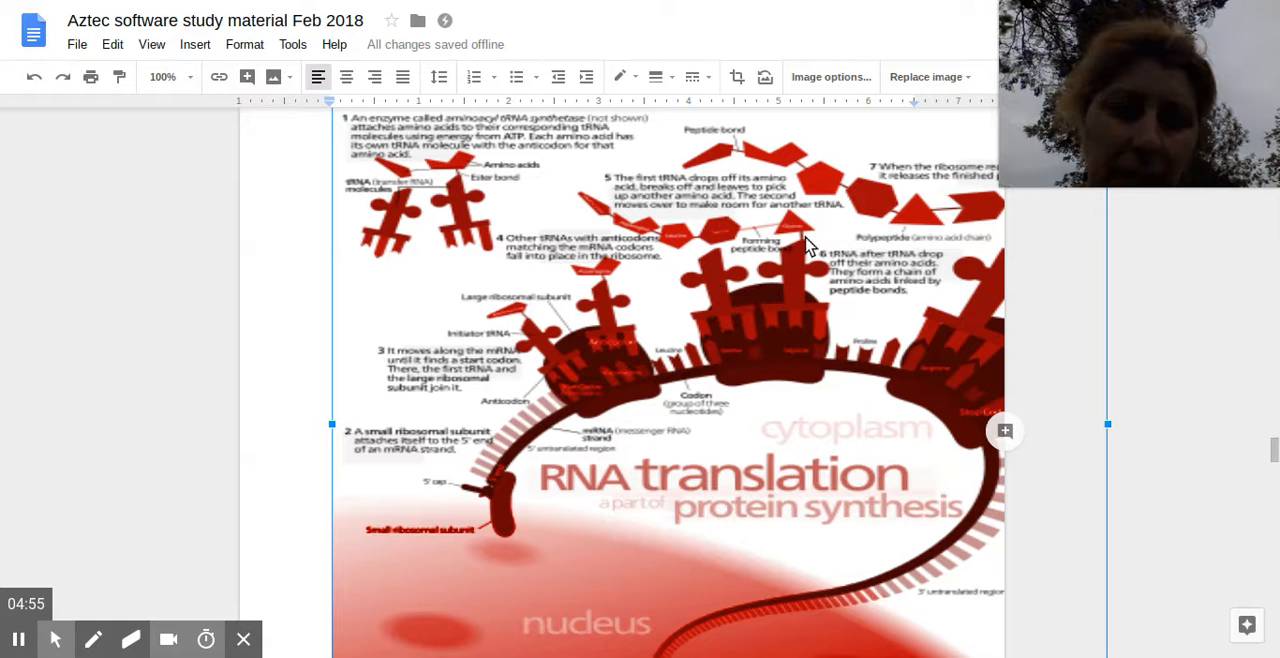
mouse_move(668, 242)
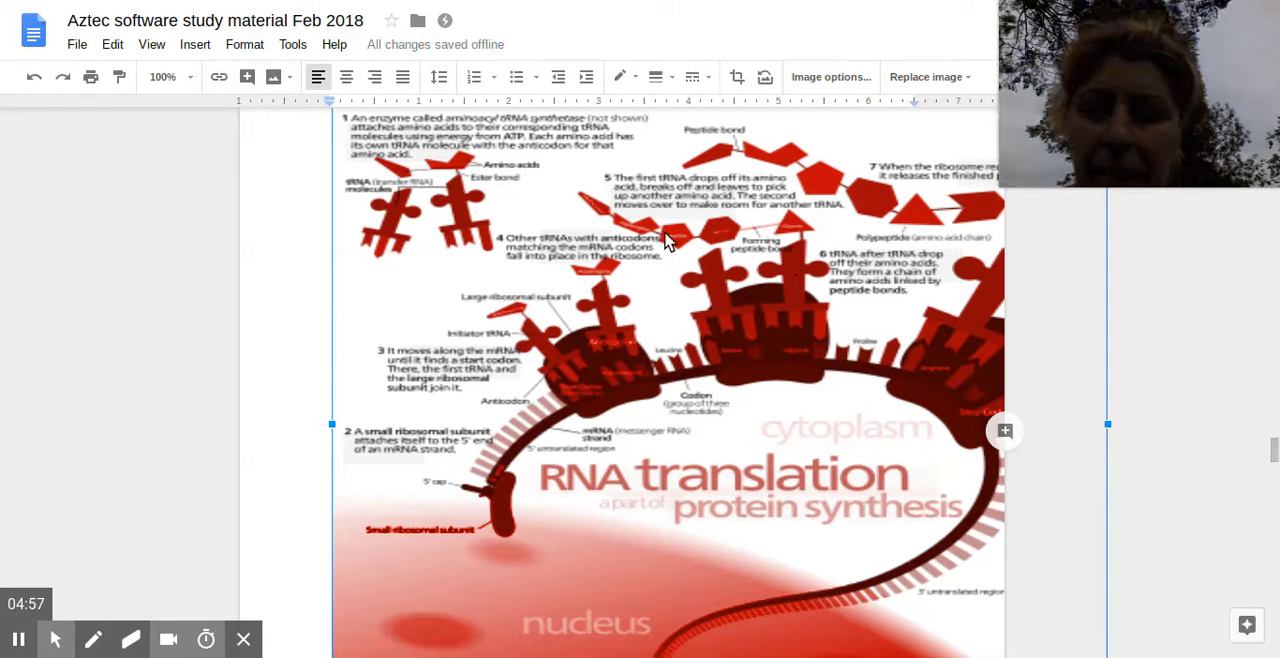
mouse_move(708, 252)
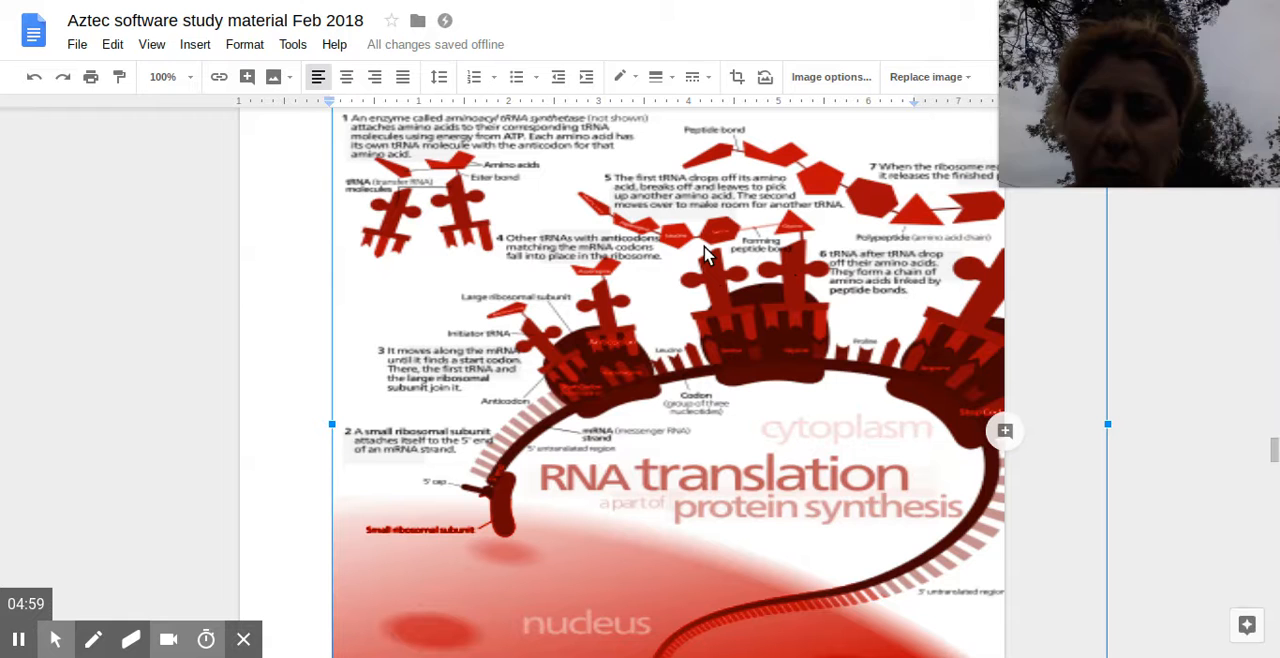
mouse_move(596, 200)
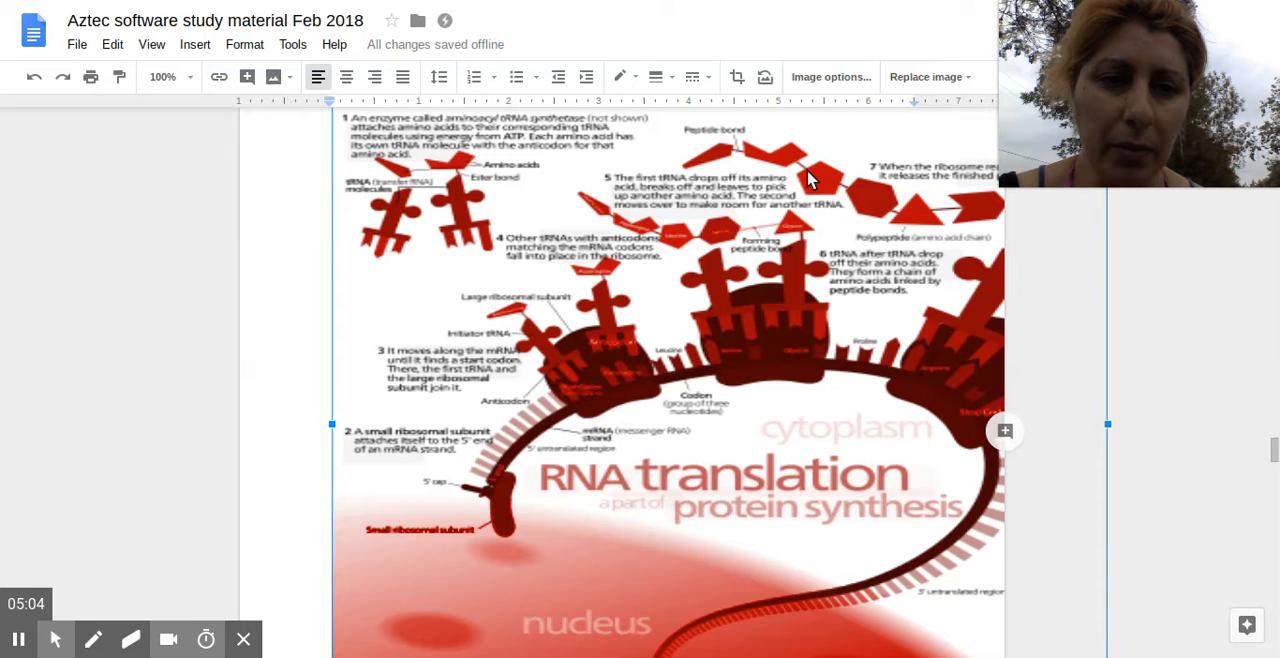
mouse_move(900, 212)
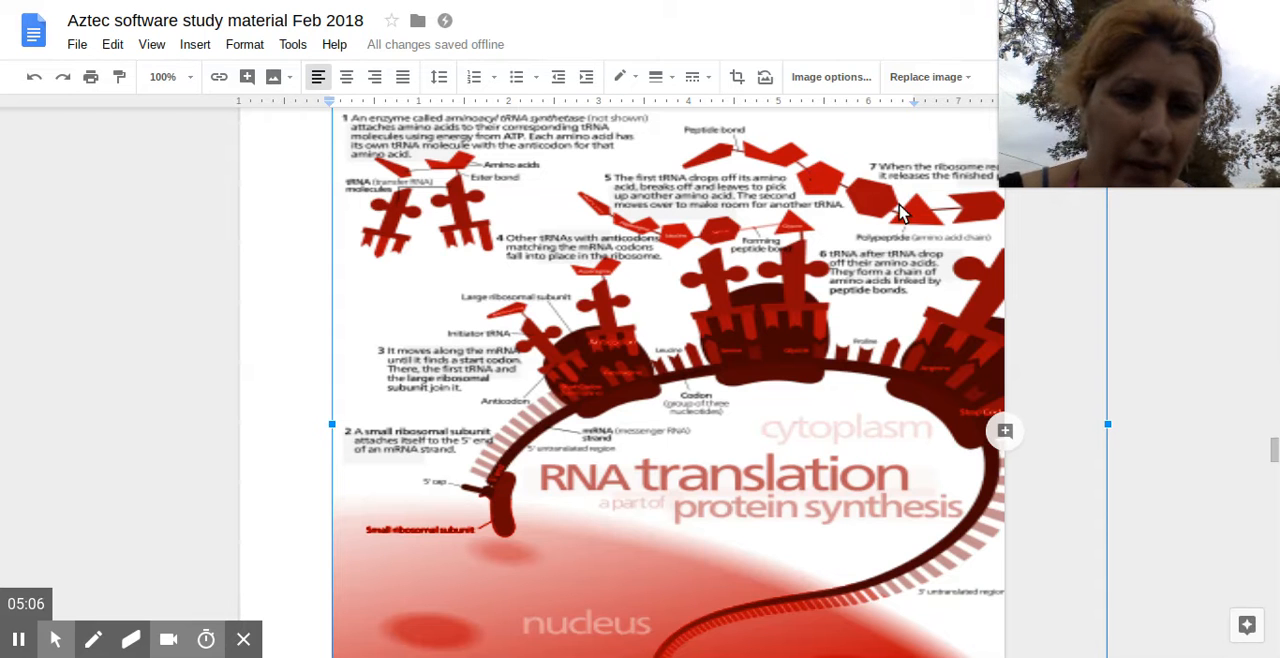
mouse_move(890, 222)
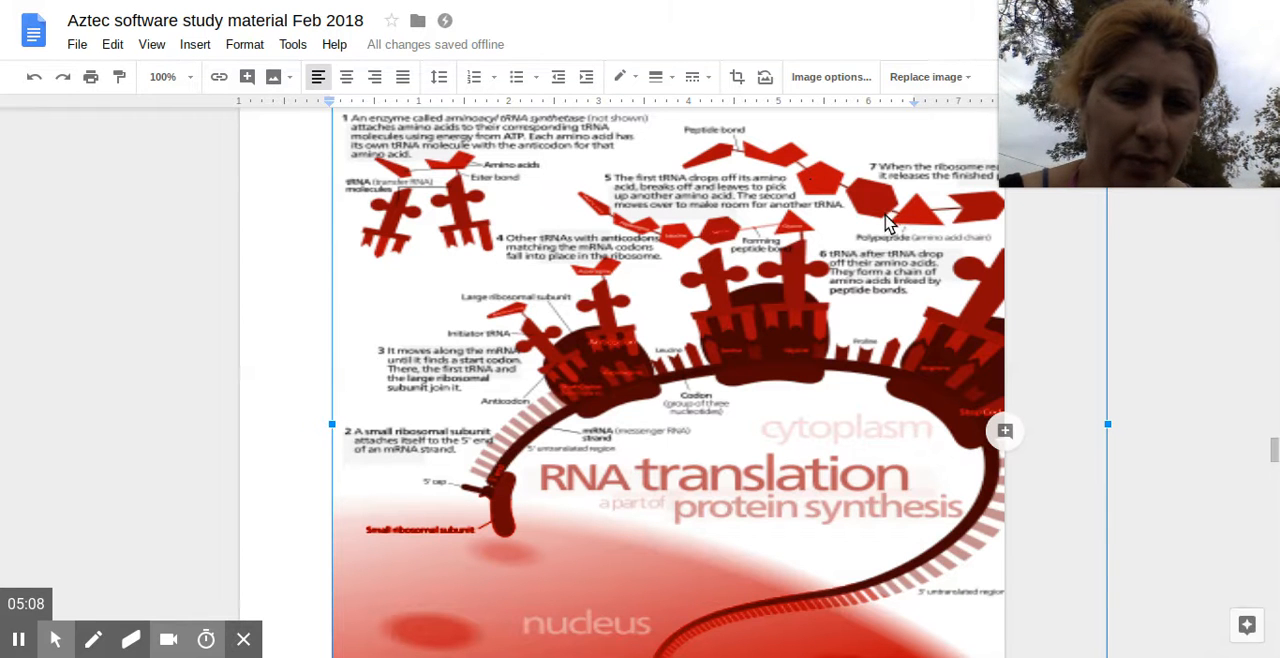
mouse_move(892, 208)
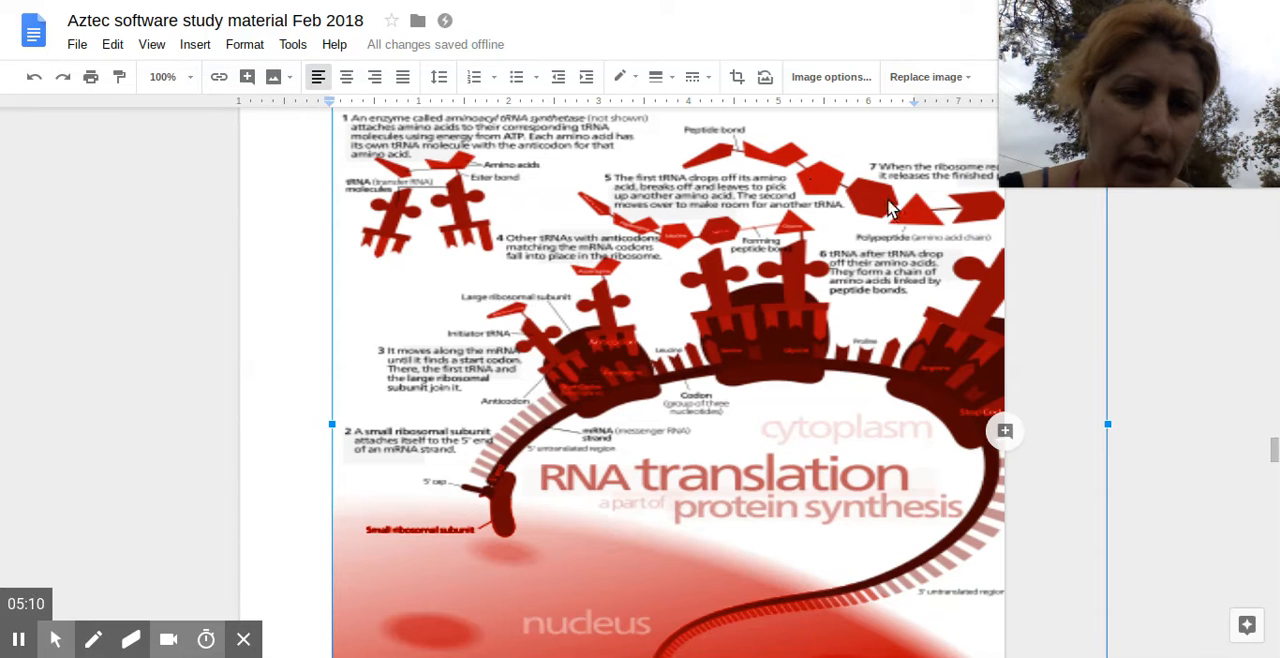
mouse_move(936, 272)
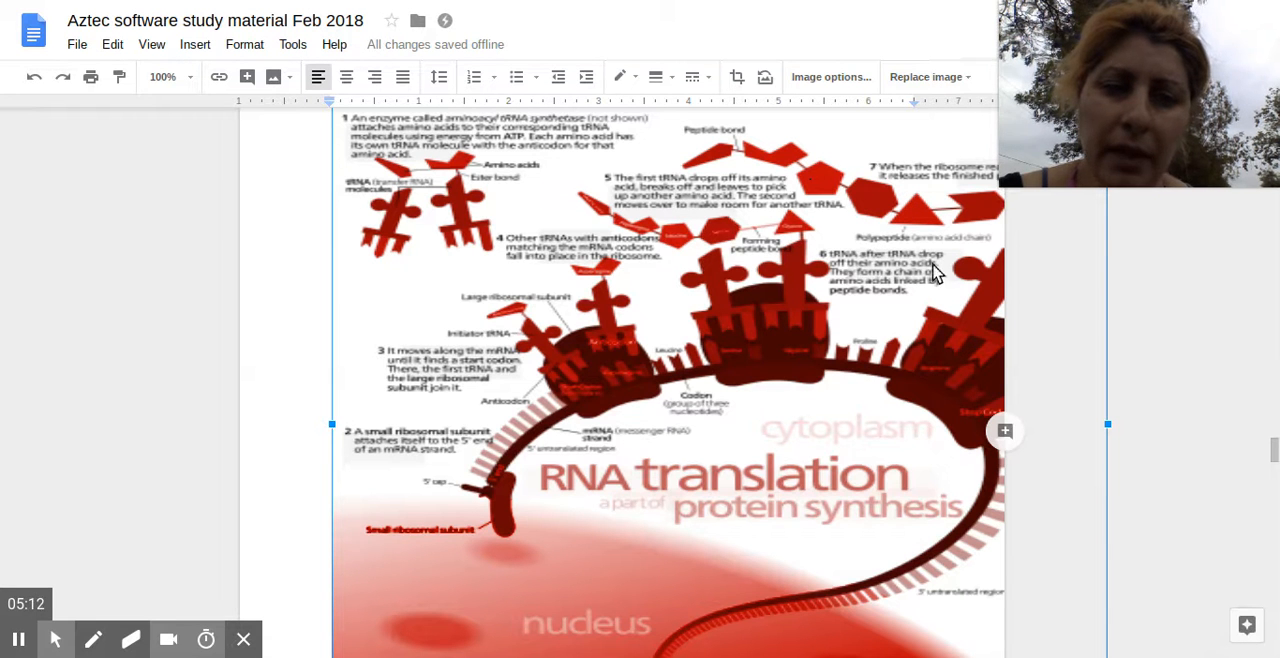
mouse_move(720, 384)
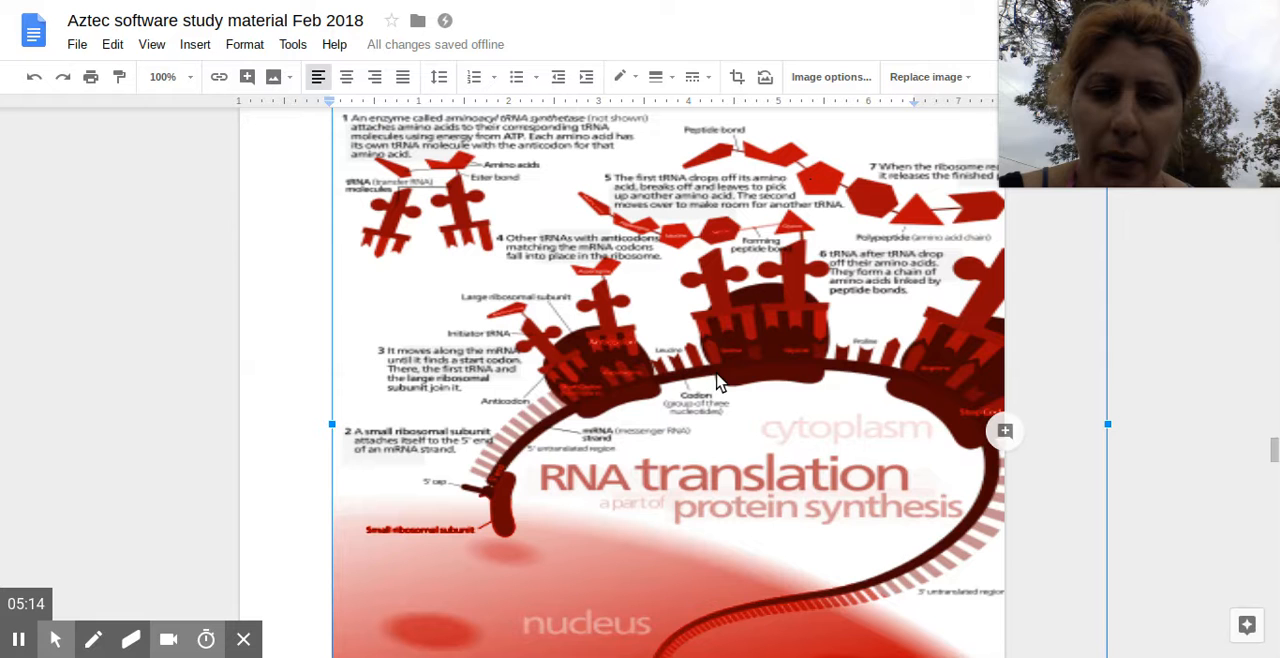
mouse_move(552, 492)
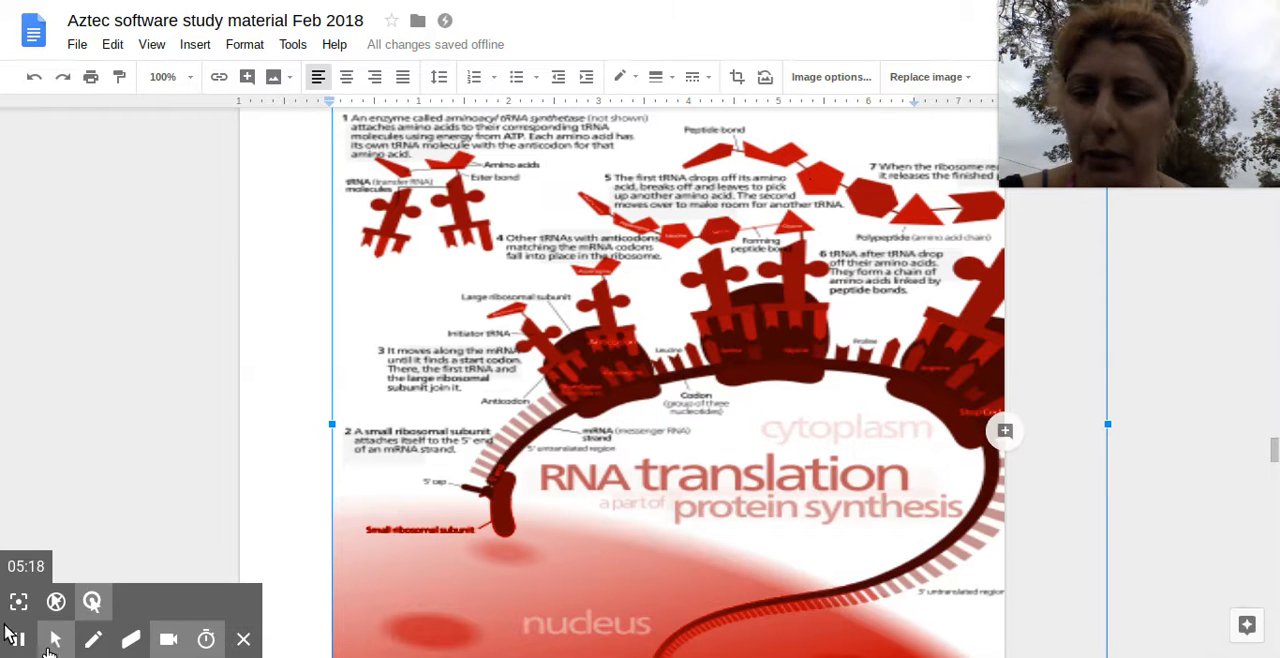
mouse_move(12, 636)
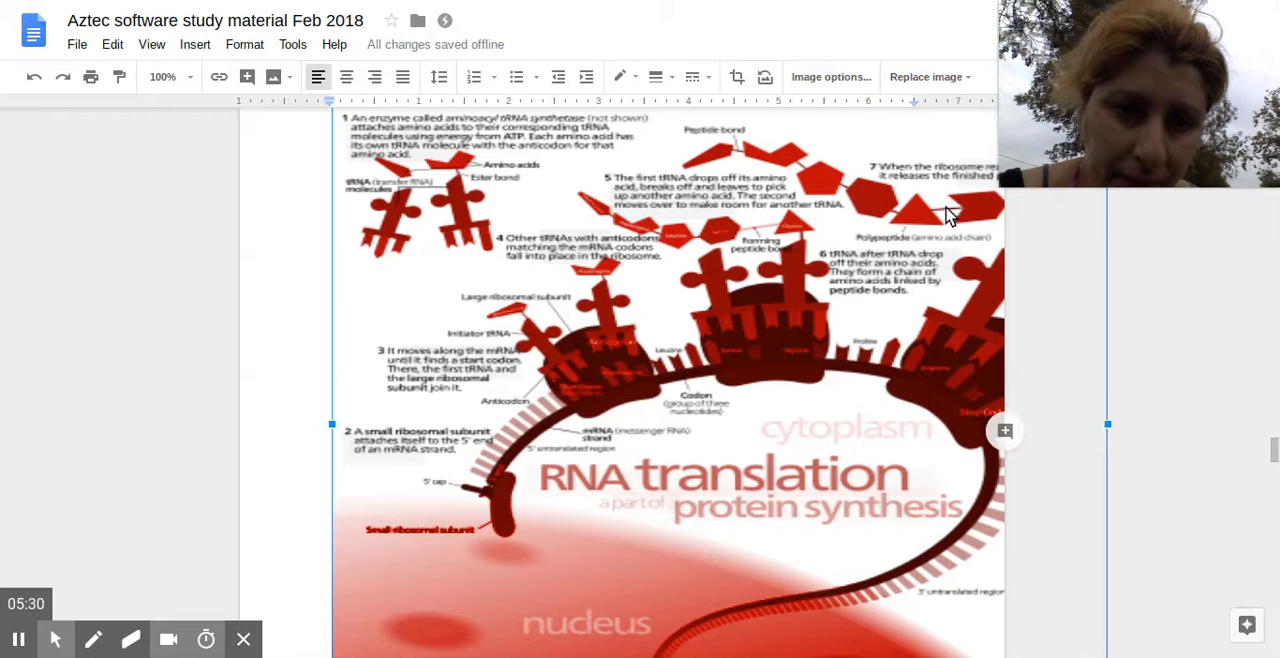
mouse_move(836, 284)
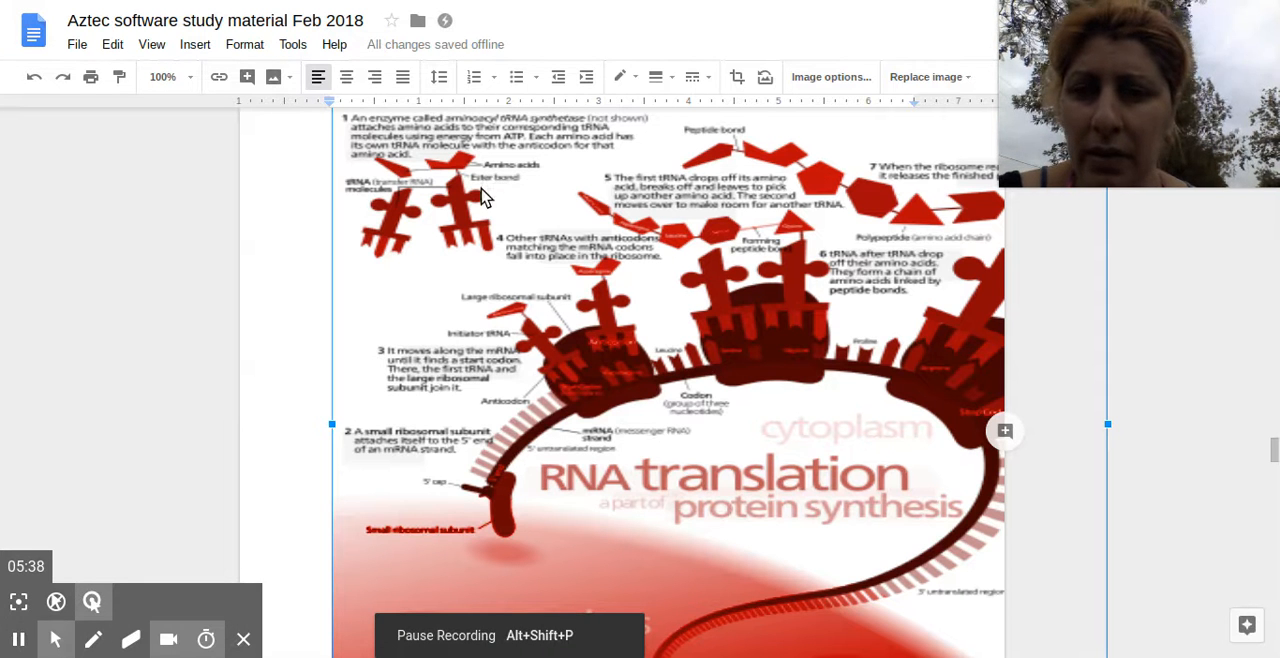
mouse_move(448, 186)
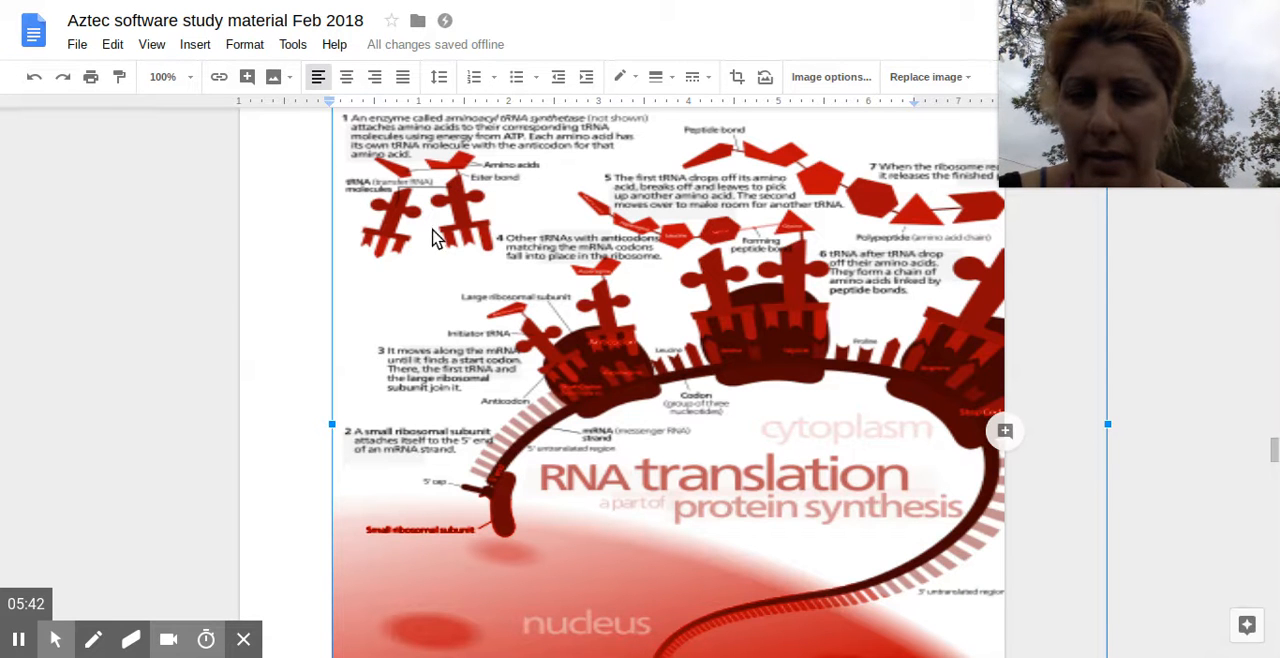
scroll(down, 3)
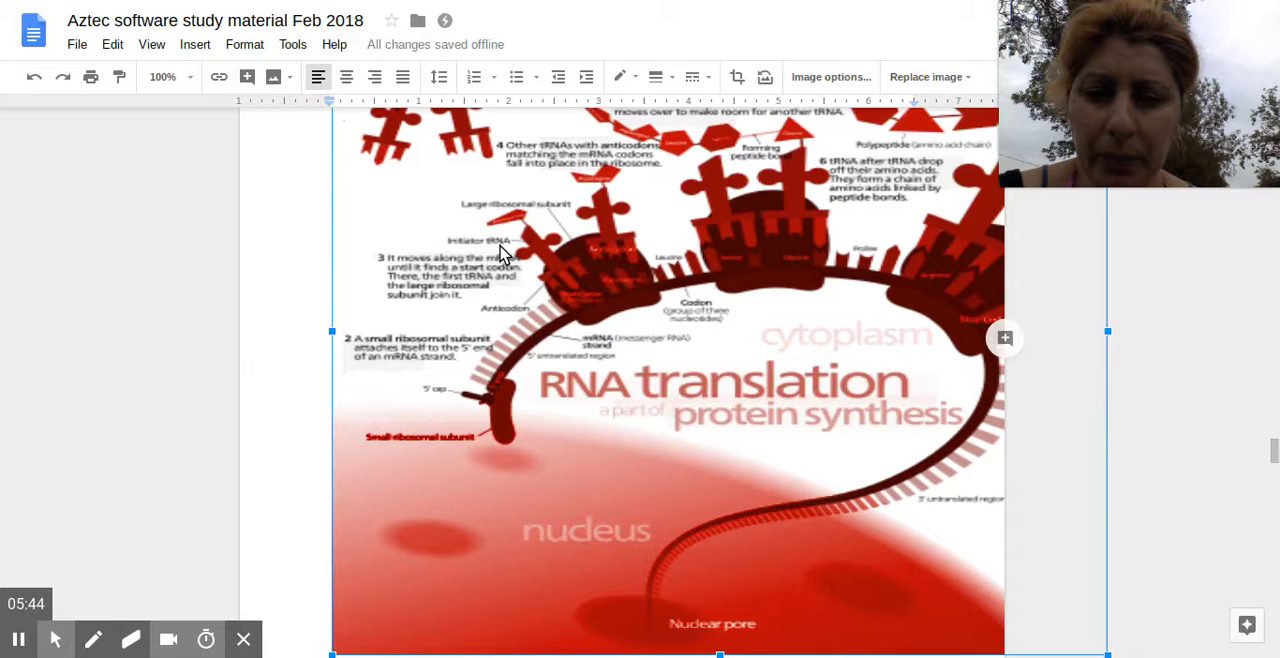
scroll(down, 3)
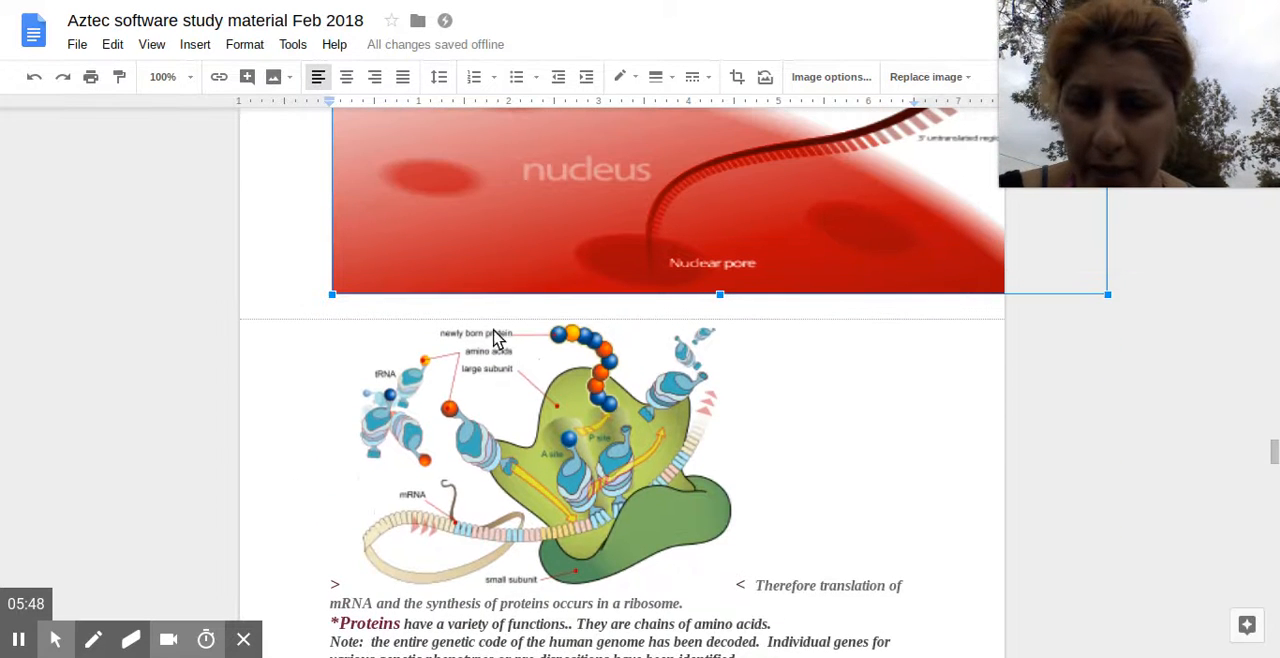
scroll(down, 3)
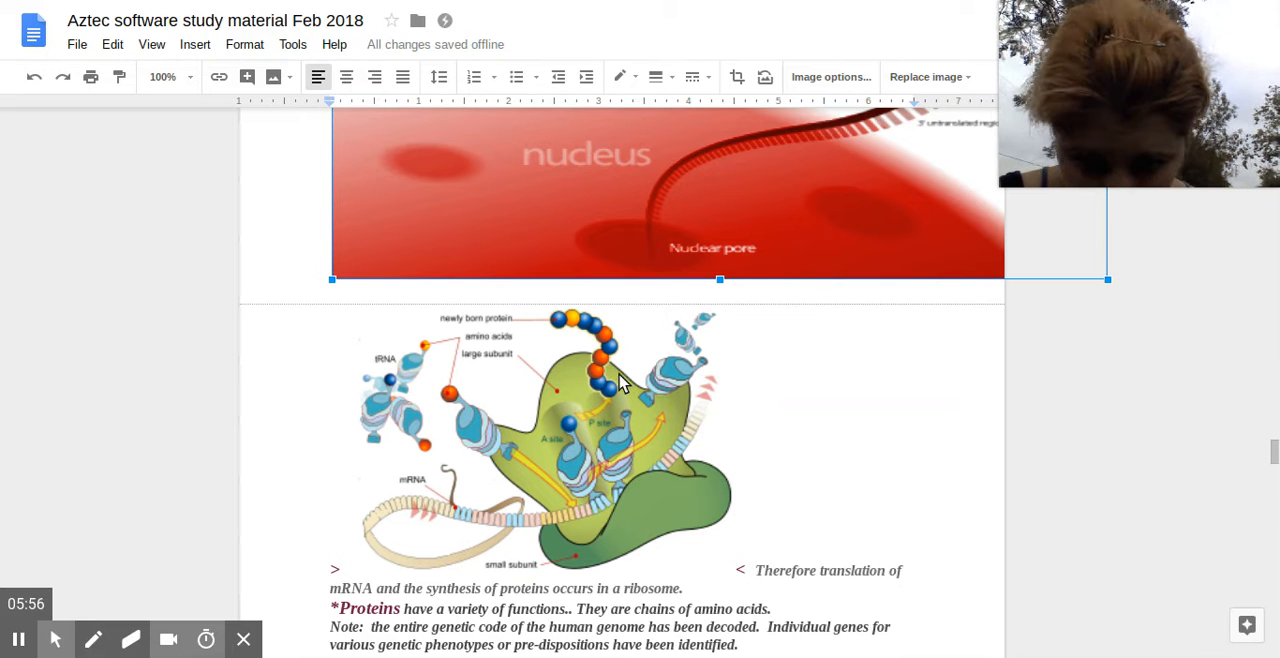
mouse_move(418, 558)
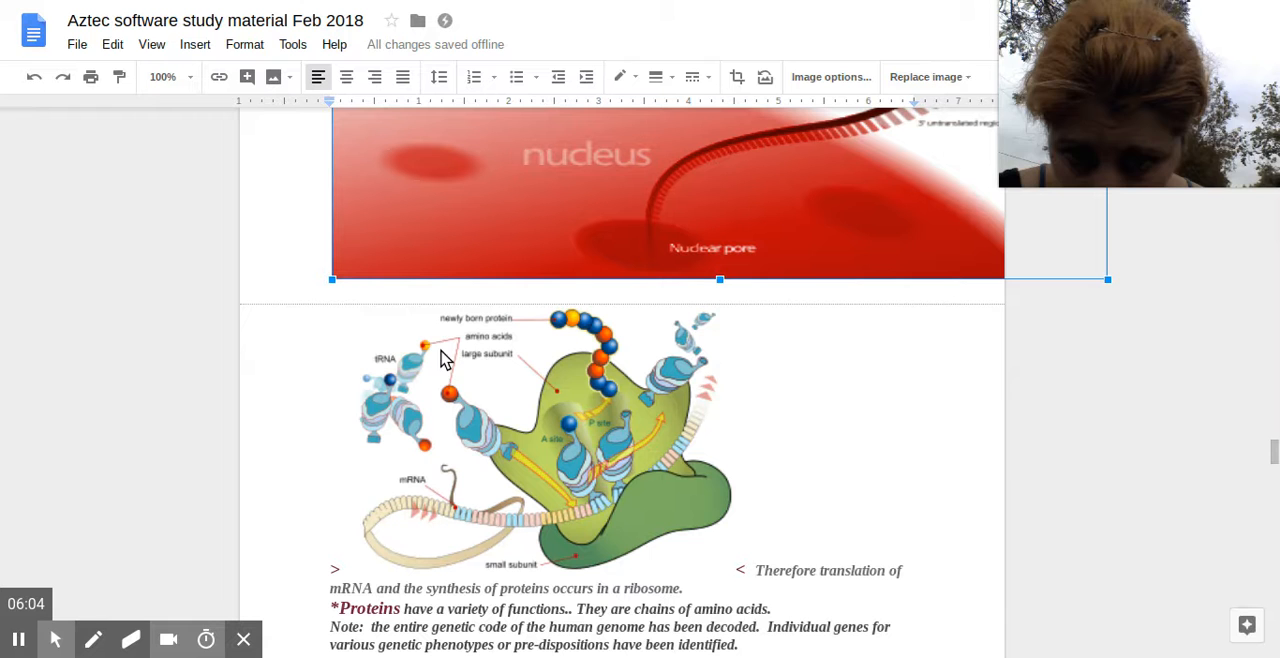
mouse_move(588, 304)
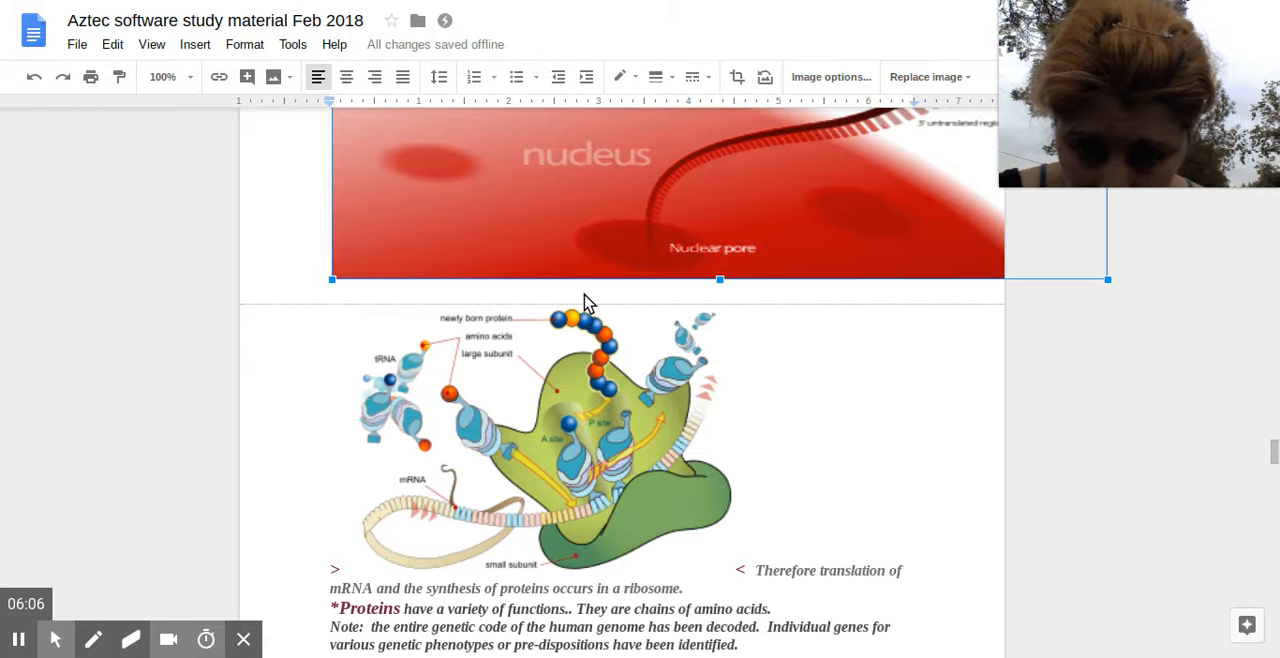
mouse_move(622, 408)
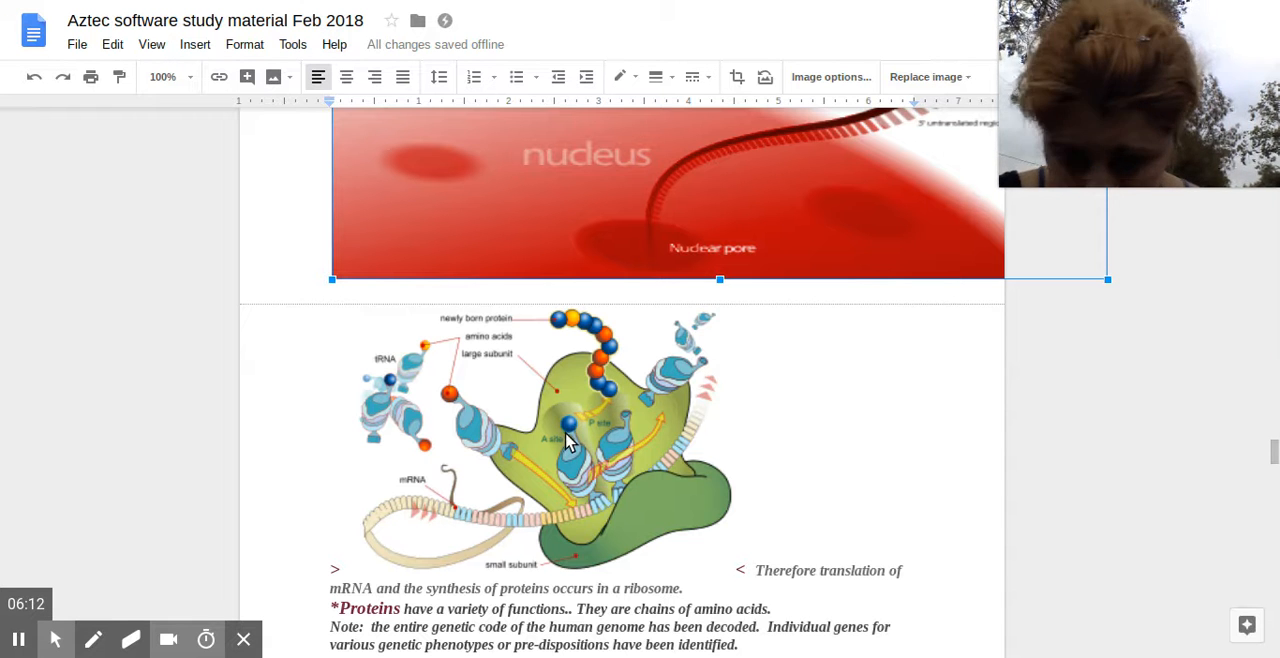
mouse_move(432, 432)
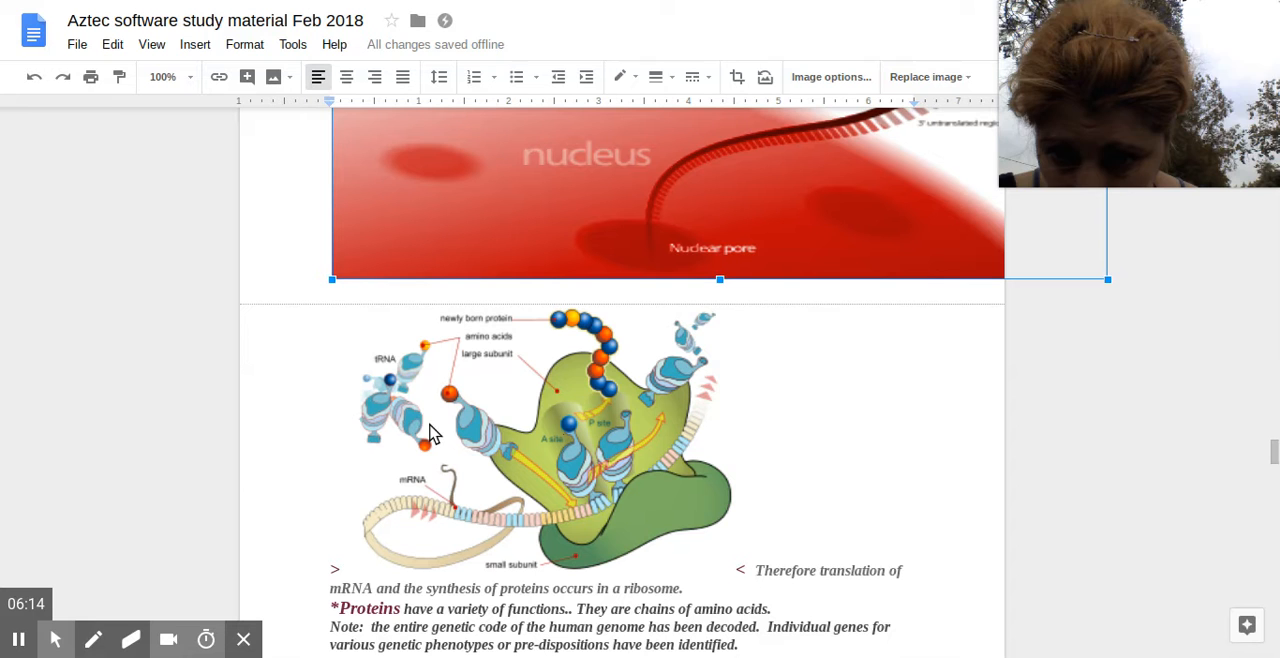
mouse_move(408, 418)
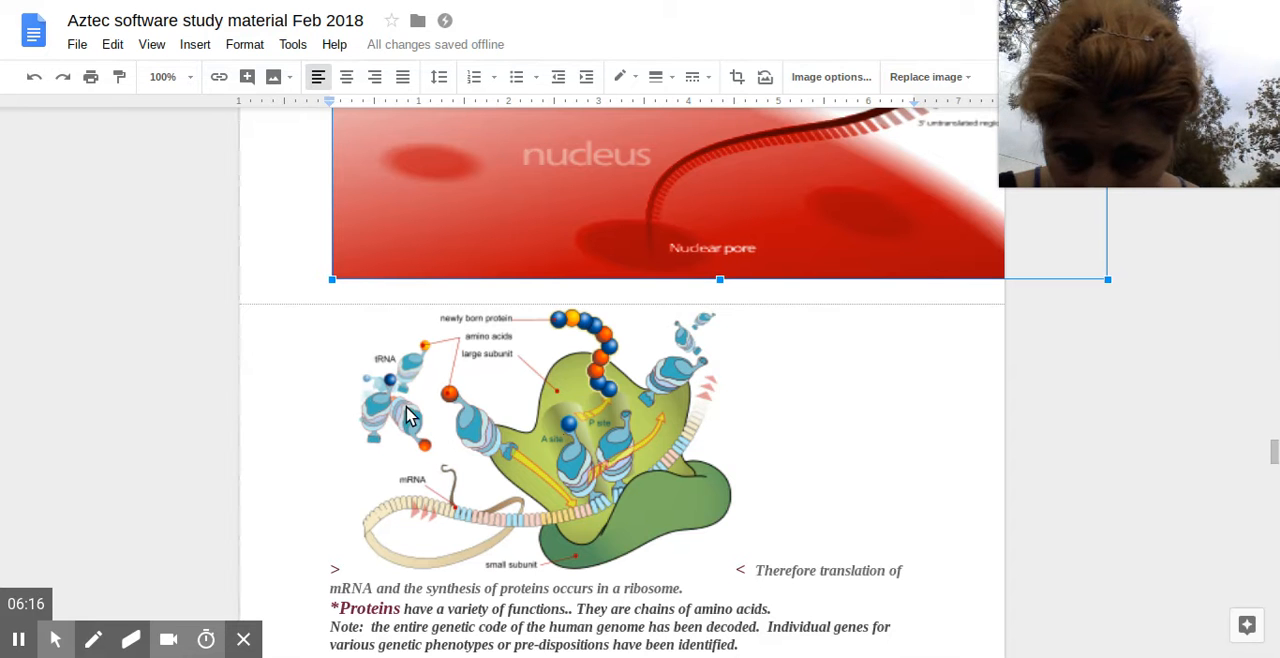
mouse_move(490, 400)
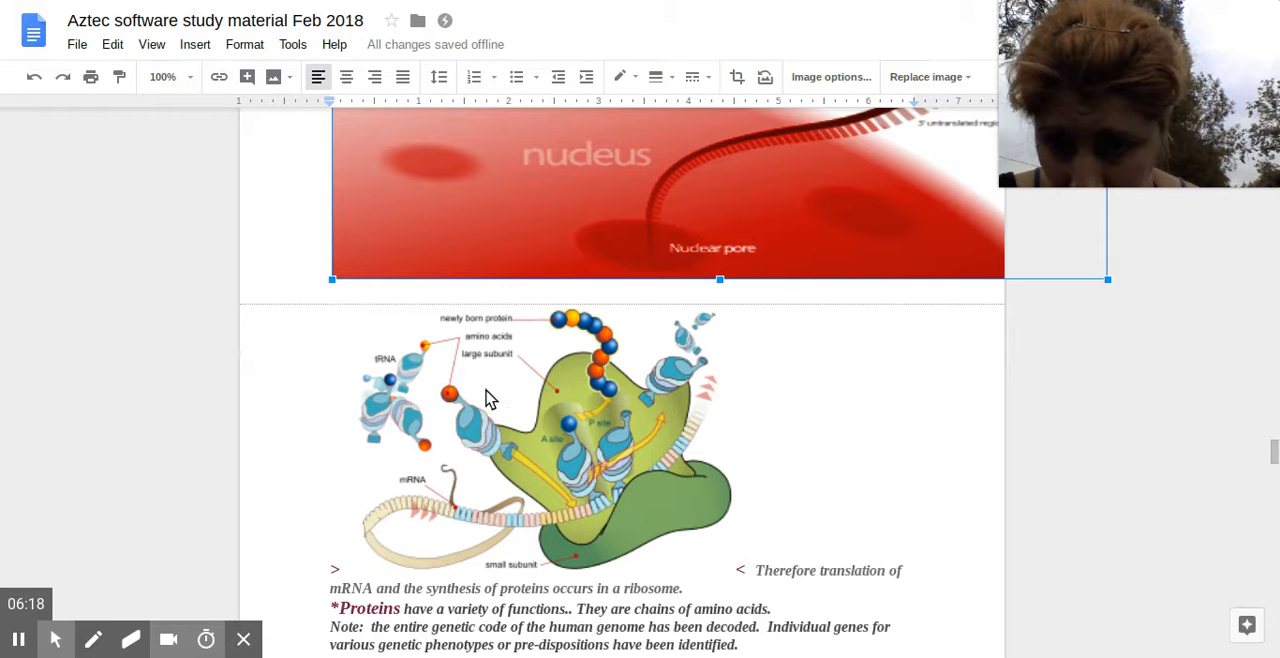
mouse_move(436, 454)
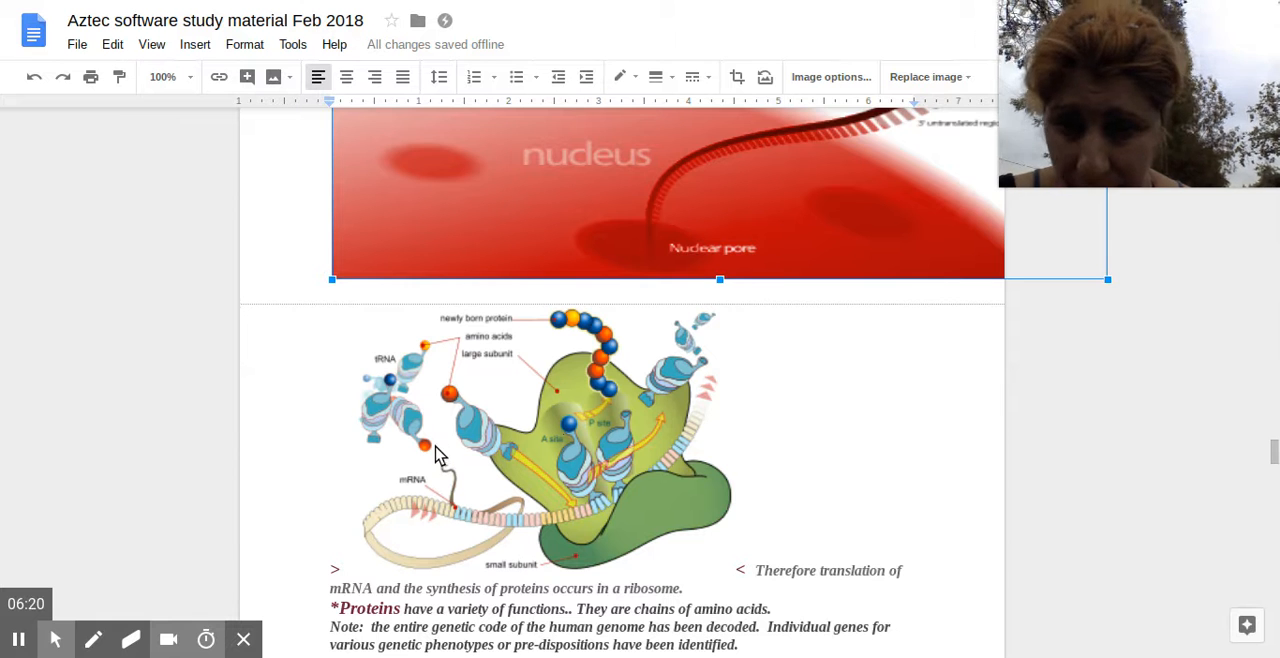
scroll(down, 3)
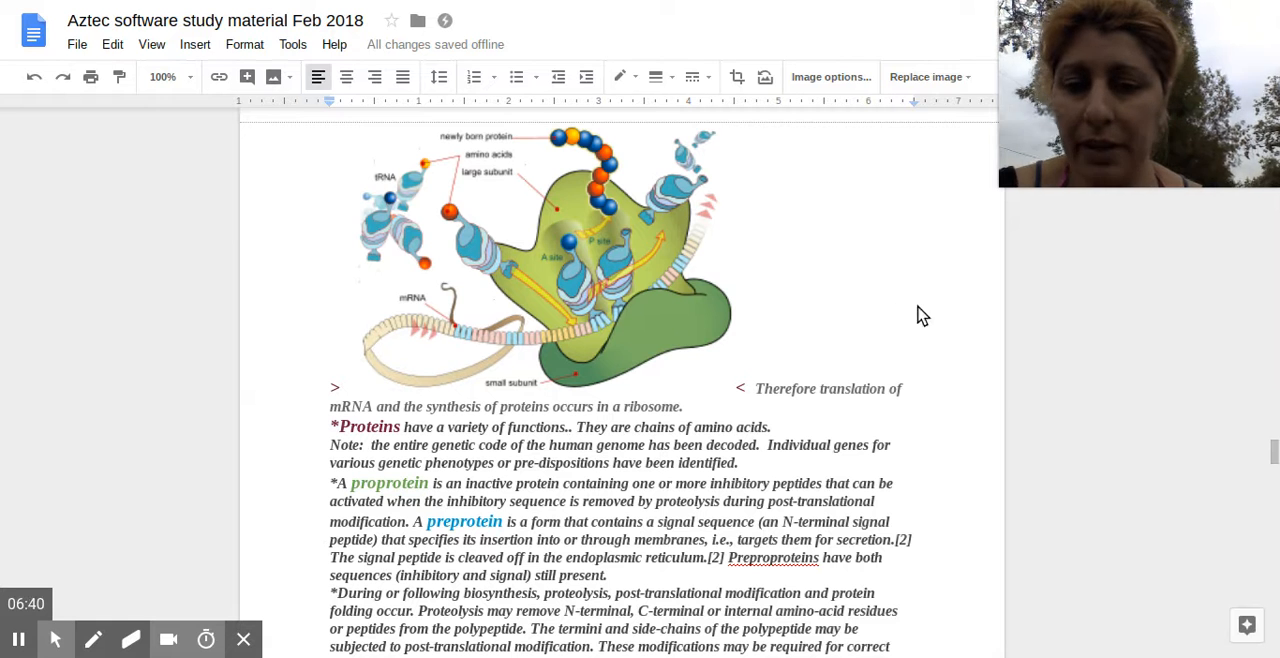
mouse_move(900, 312)
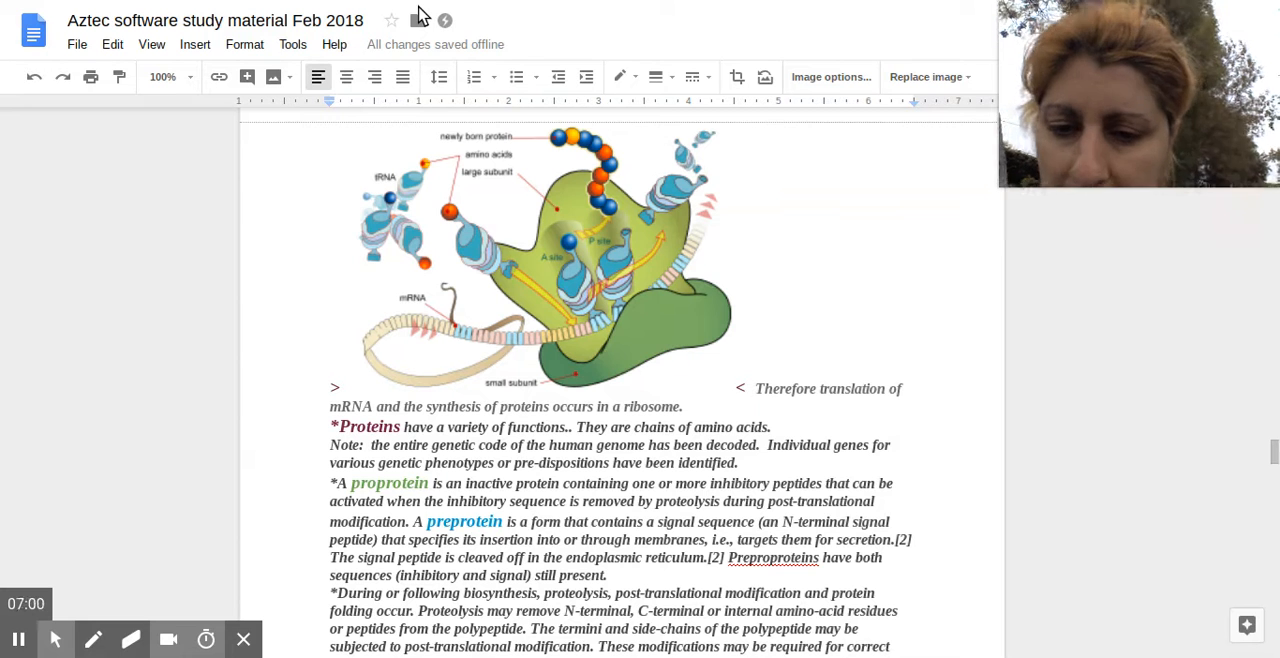
mouse_move(332, 420)
text(T)
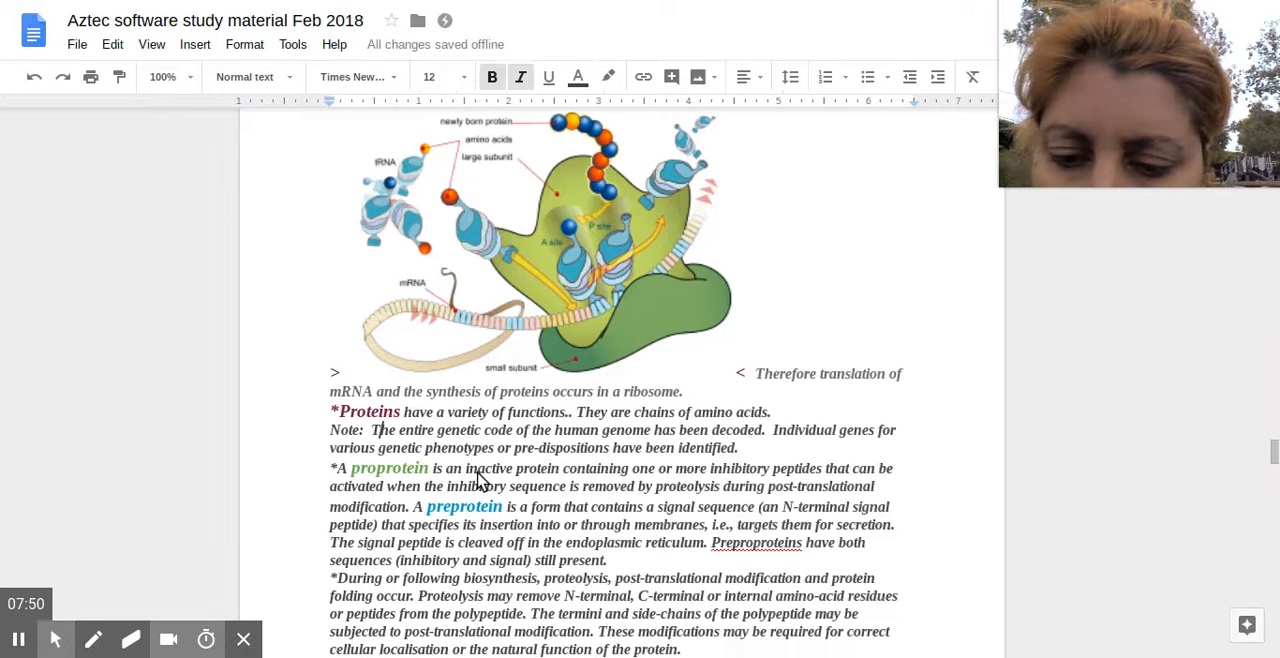
scroll(down, 3)
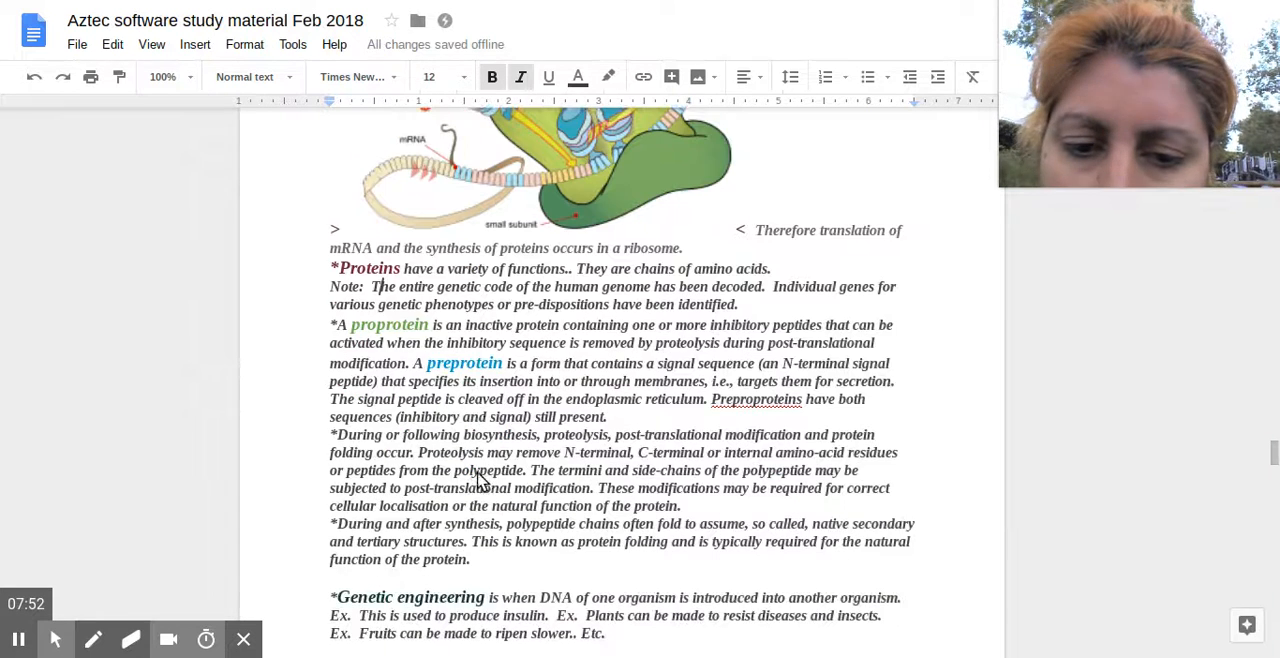
scroll(down, 3)
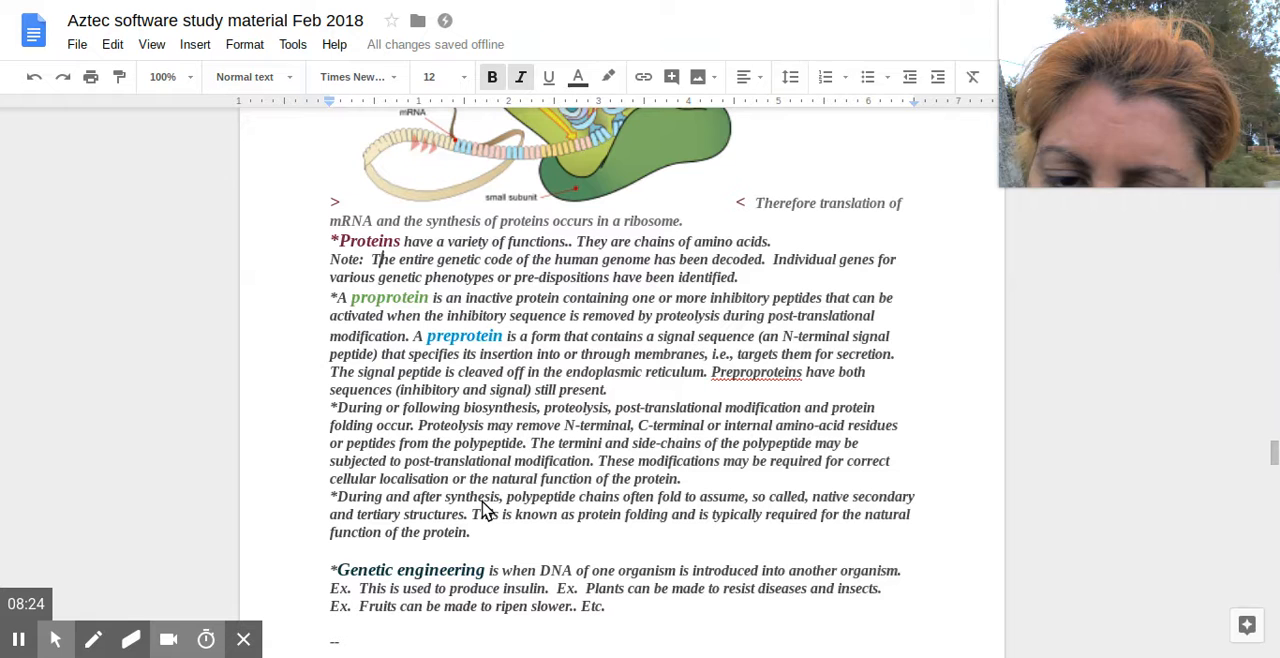
mouse_move(522, 484)
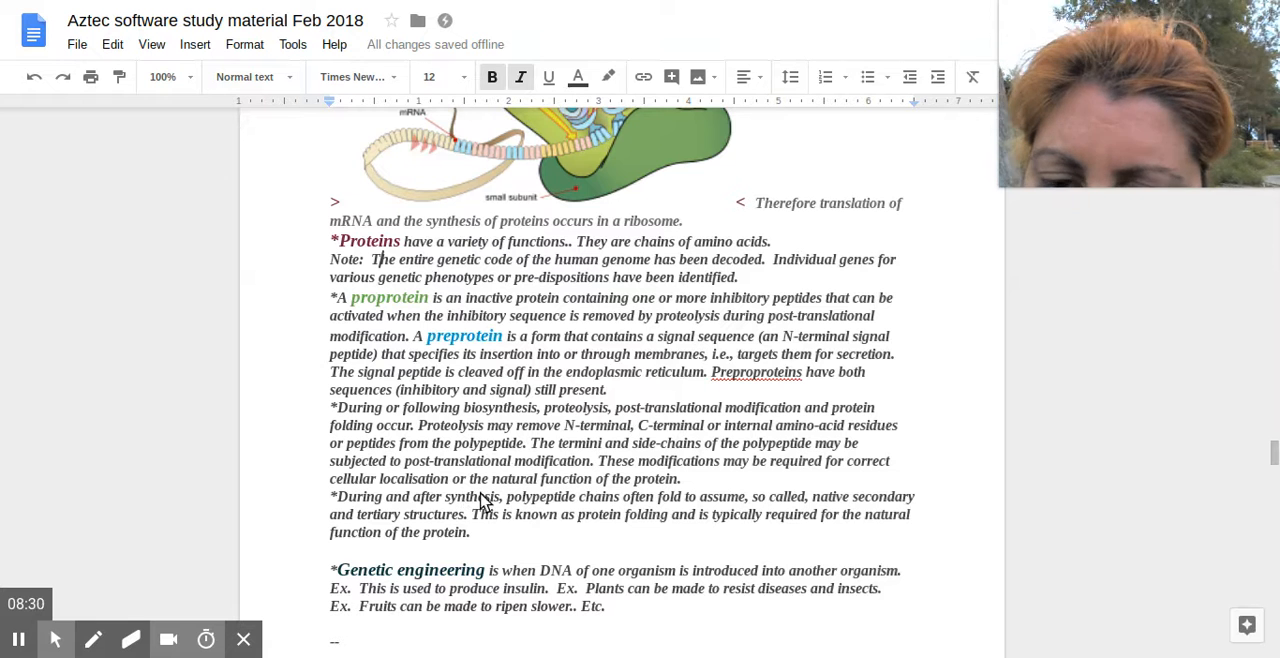
mouse_move(536, 452)
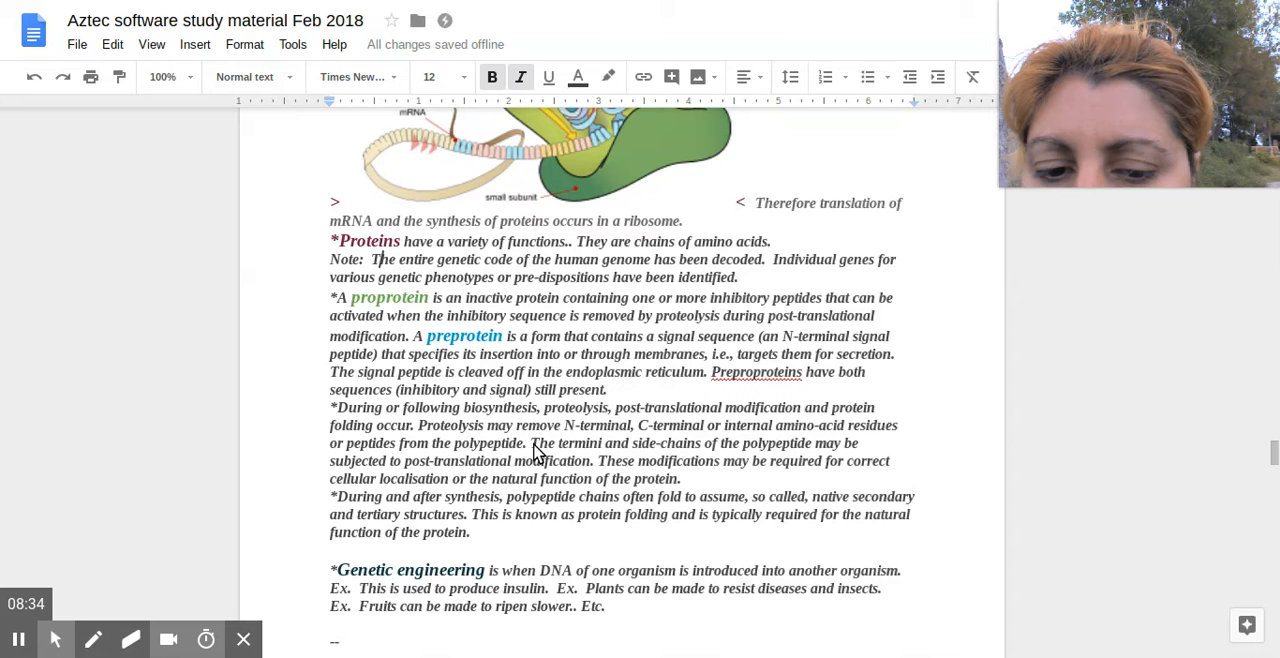
mouse_move(356, 586)
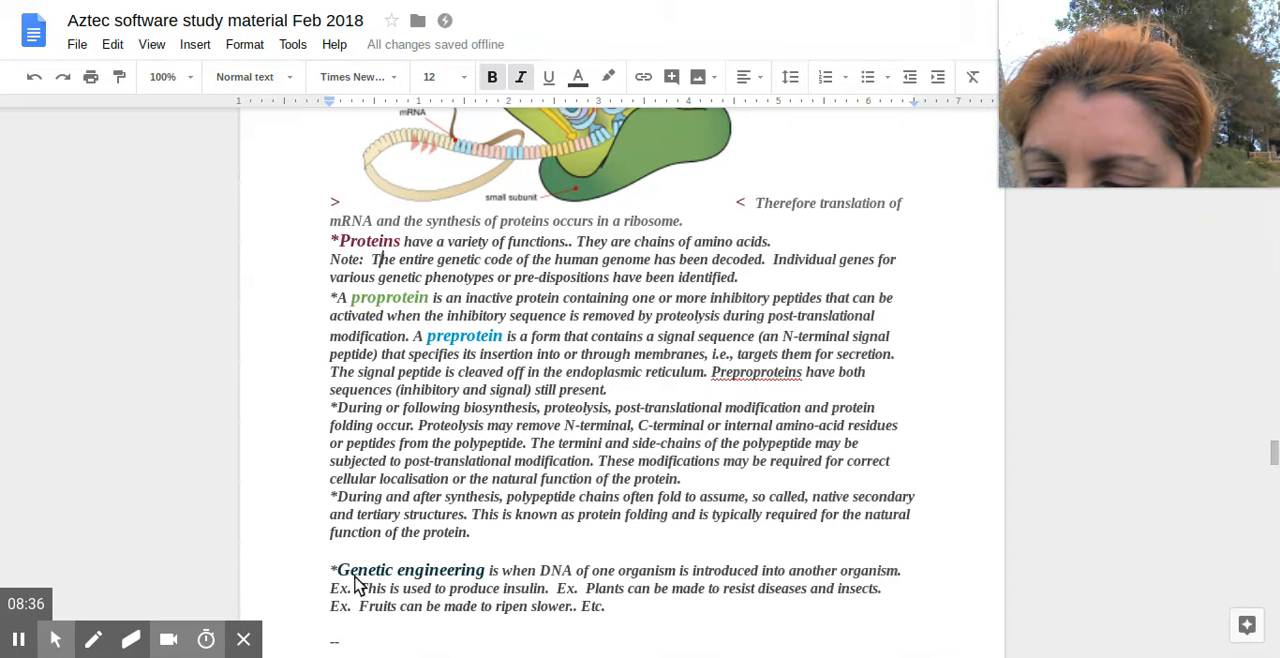
mouse_move(408, 502)
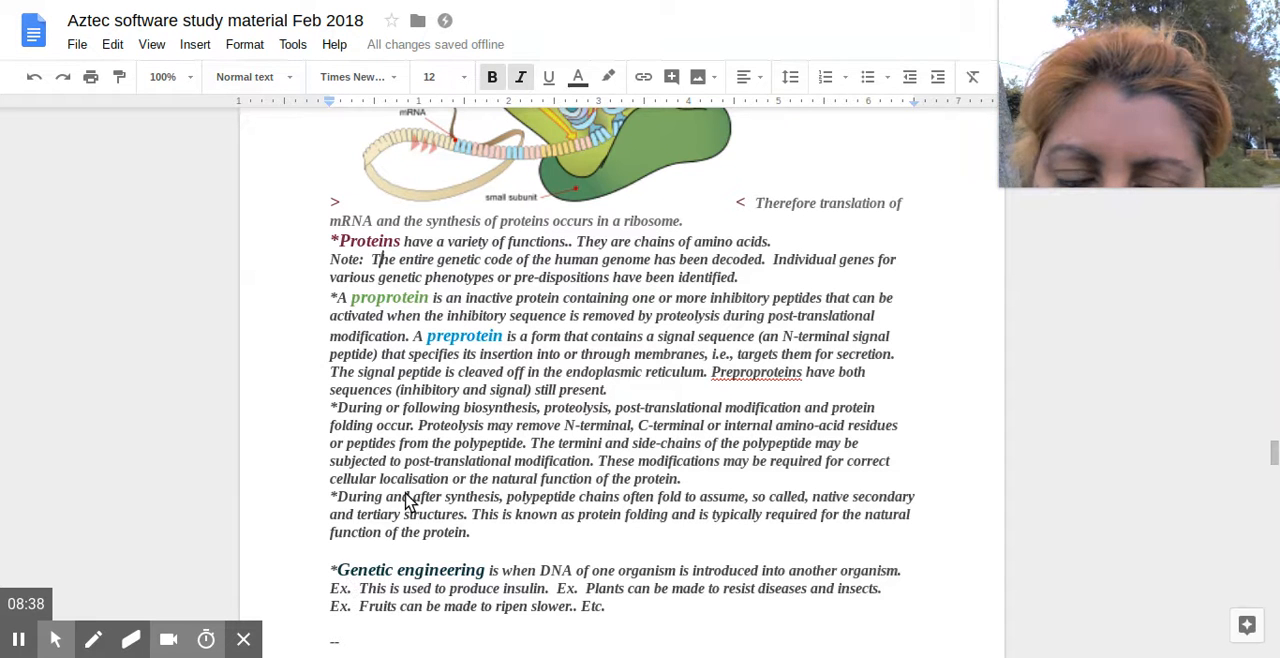
mouse_move(376, 508)
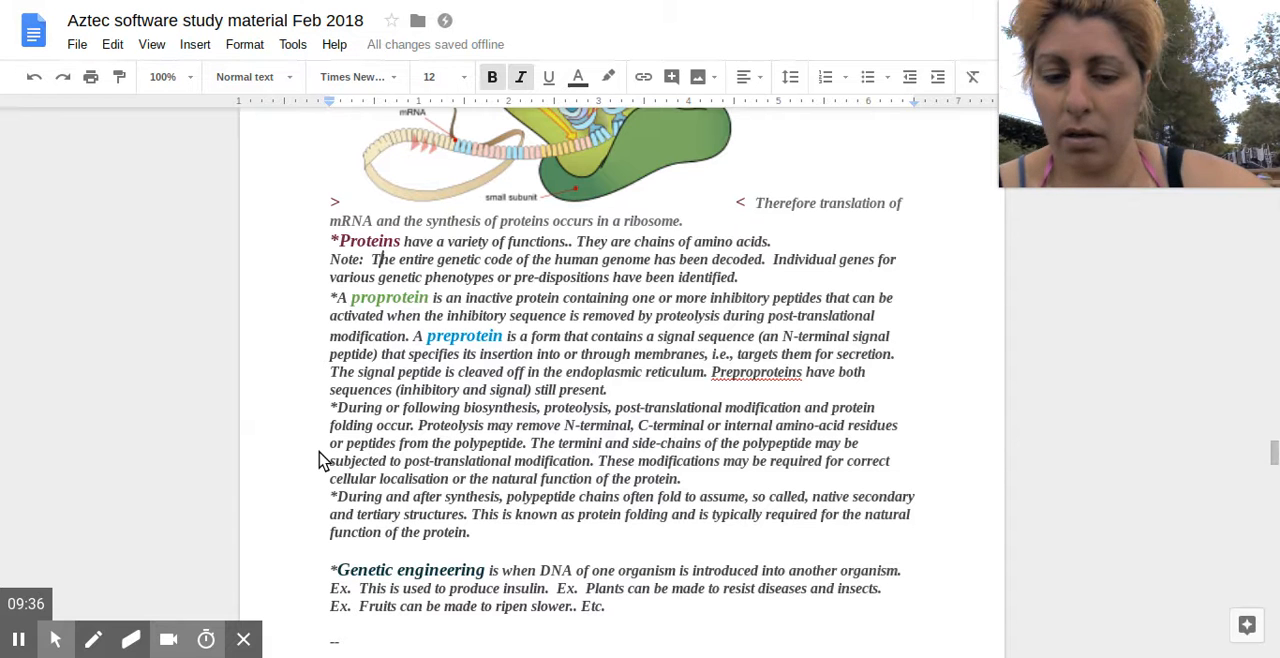
mouse_move(332, 556)
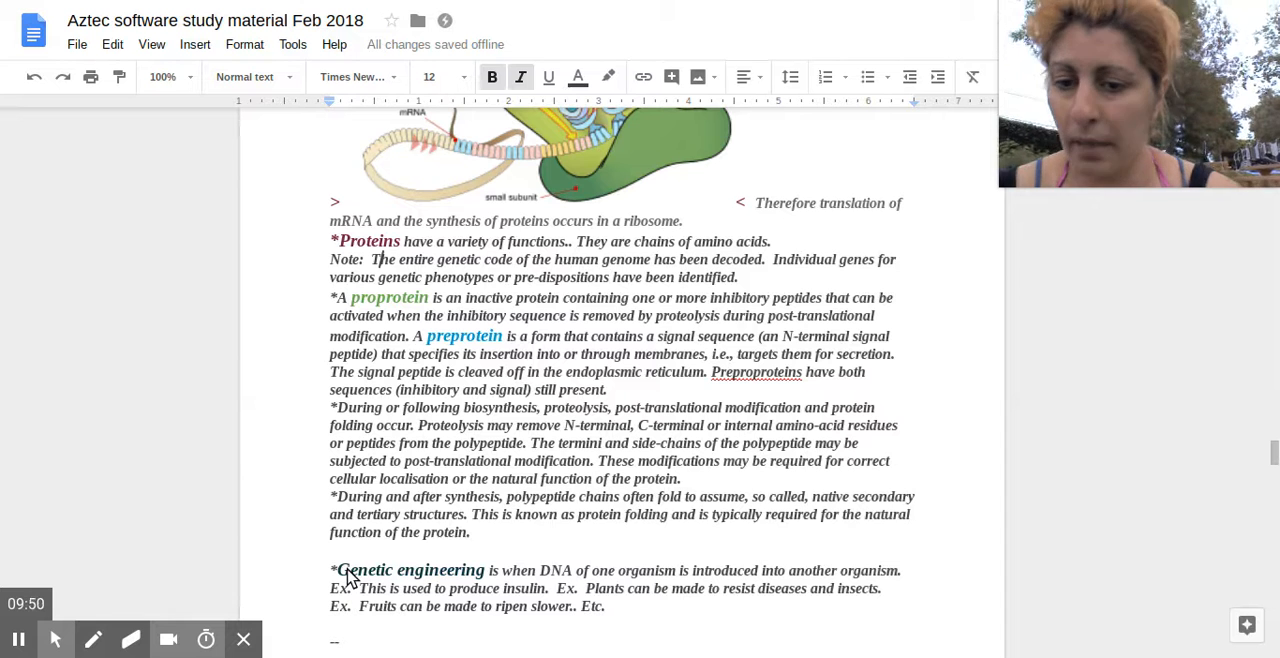
scroll(down, 3)
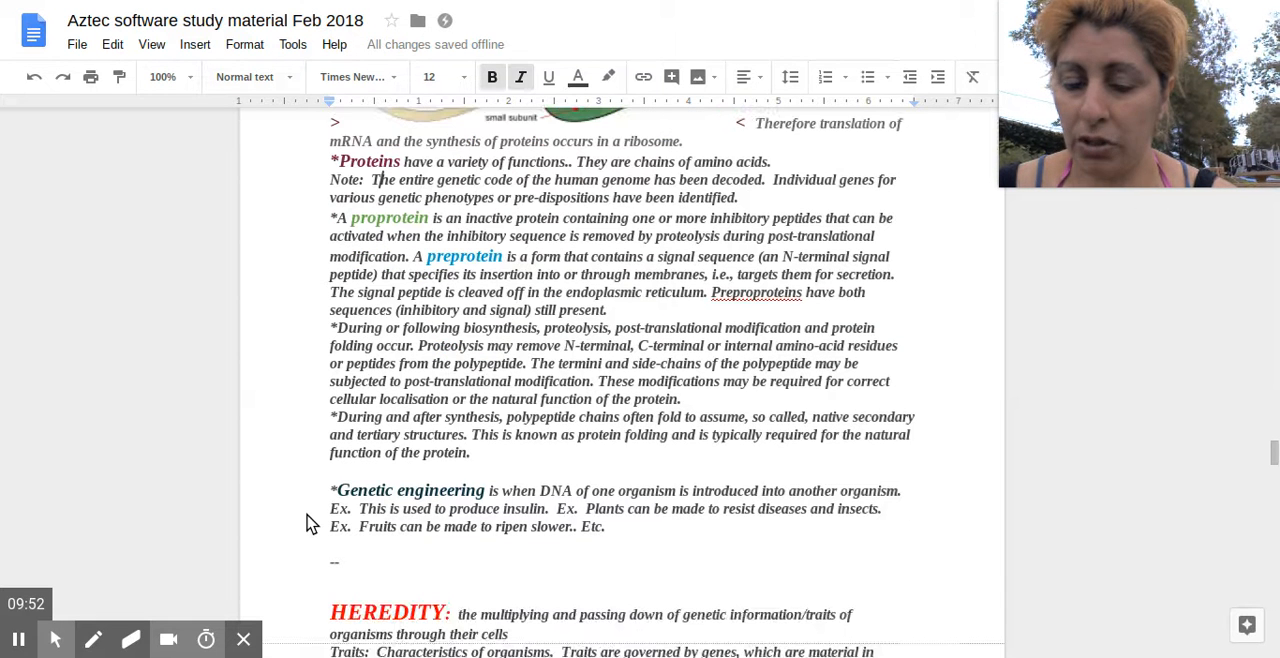
scroll(down, 3)
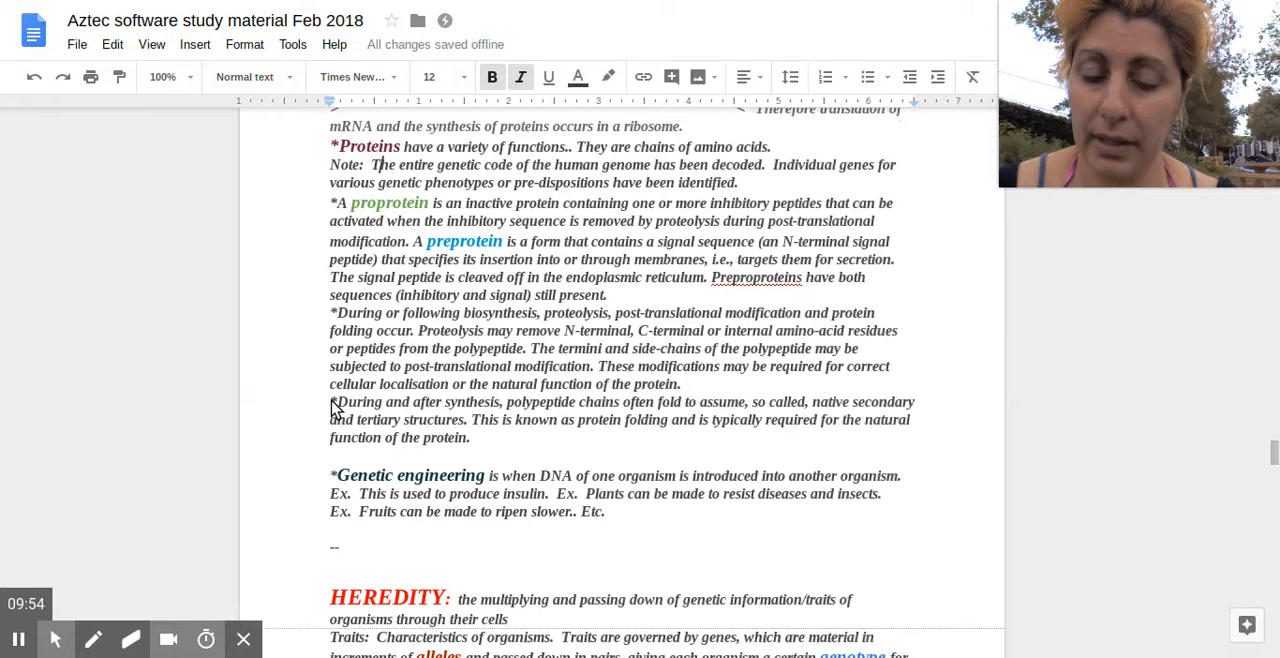